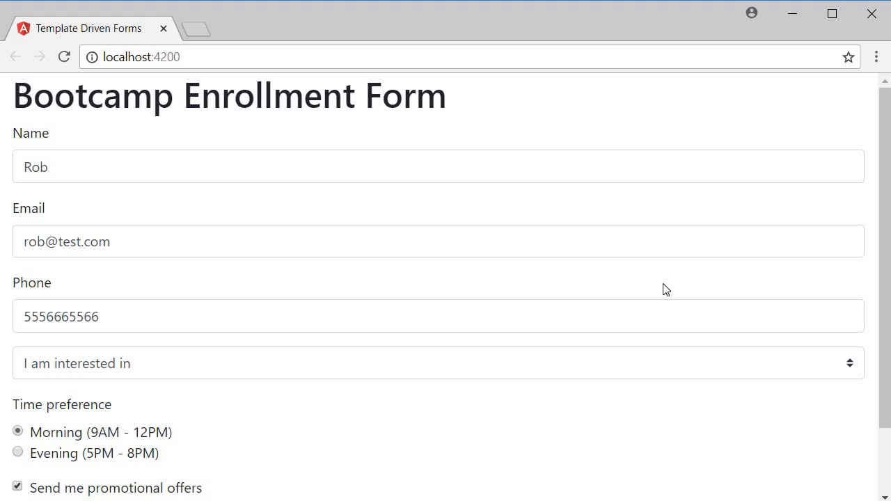
pyautogui.moveTo(635, 376)
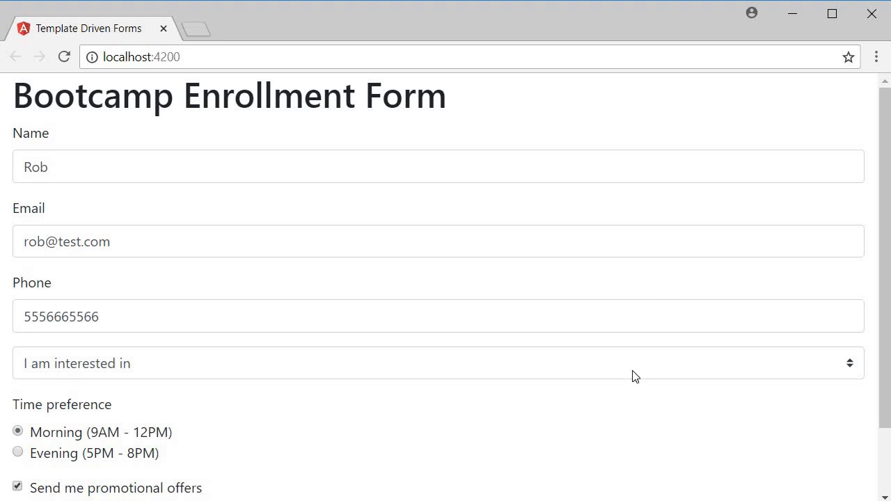
# - Mark the topic select required and reference it as #topic="ngModel"
pyautogui.click(438, 362)
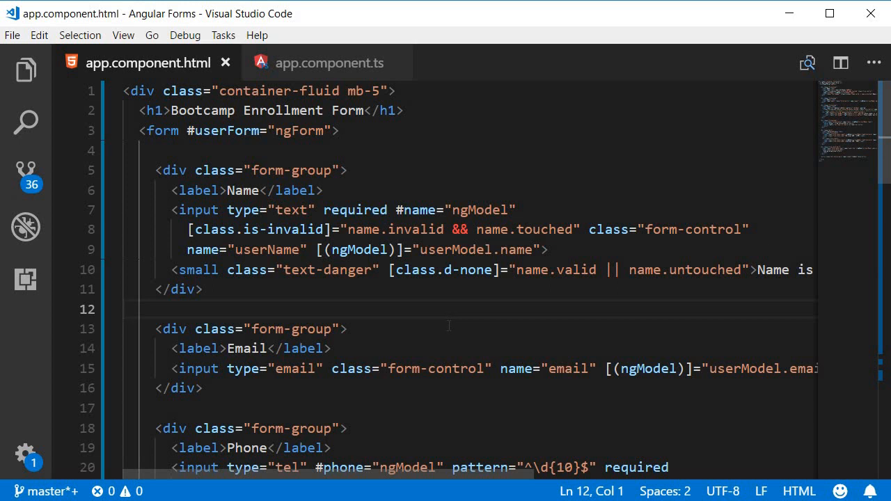
pyautogui.scroll(-3)
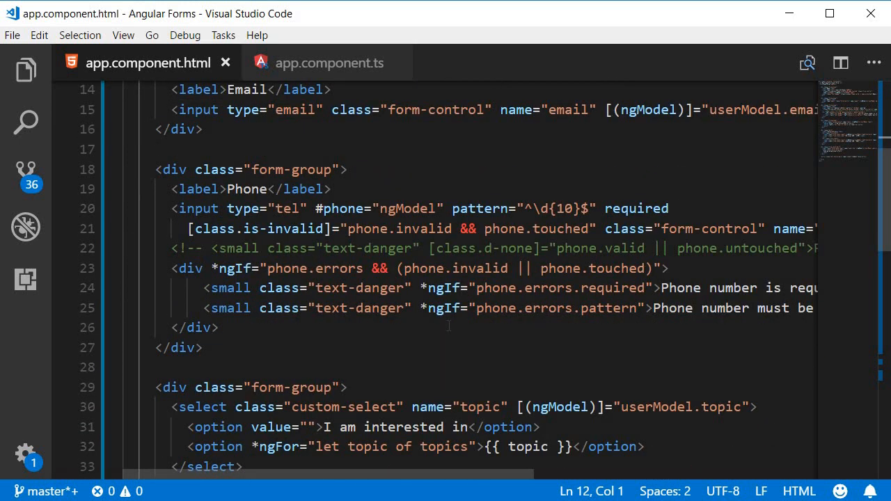
pyautogui.scroll(-3)
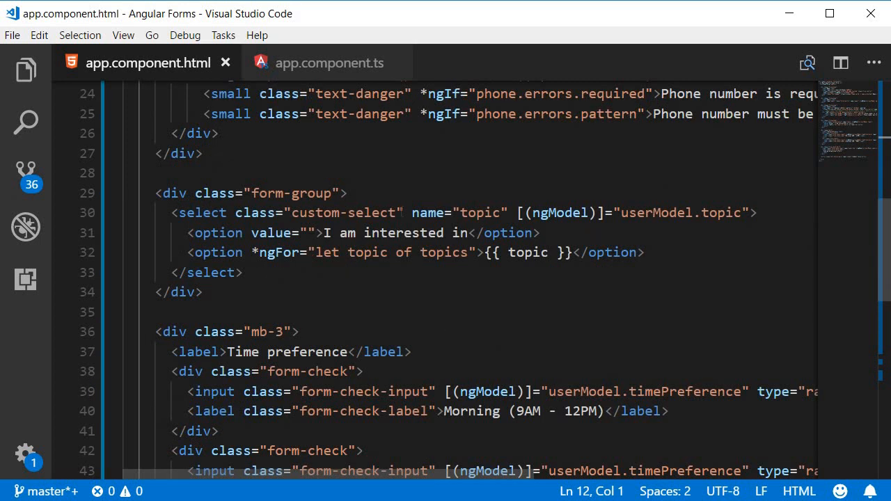
pyautogui.click(397, 212)
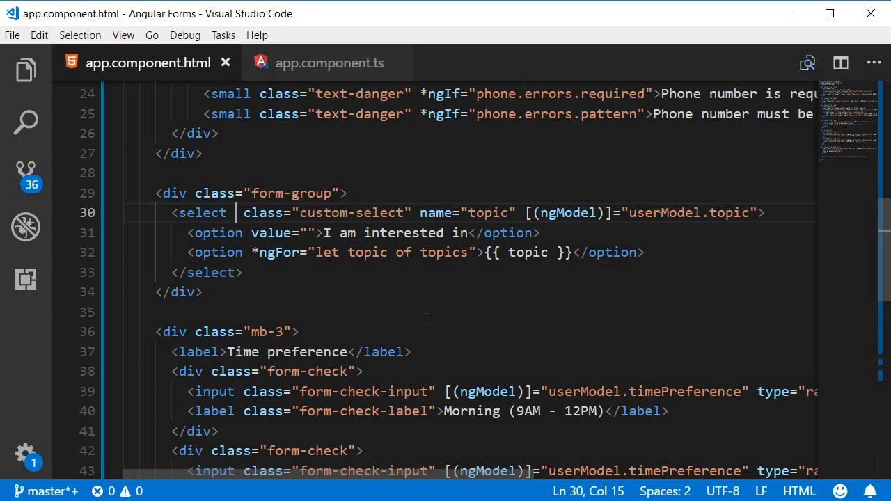
pyautogui.write('required')
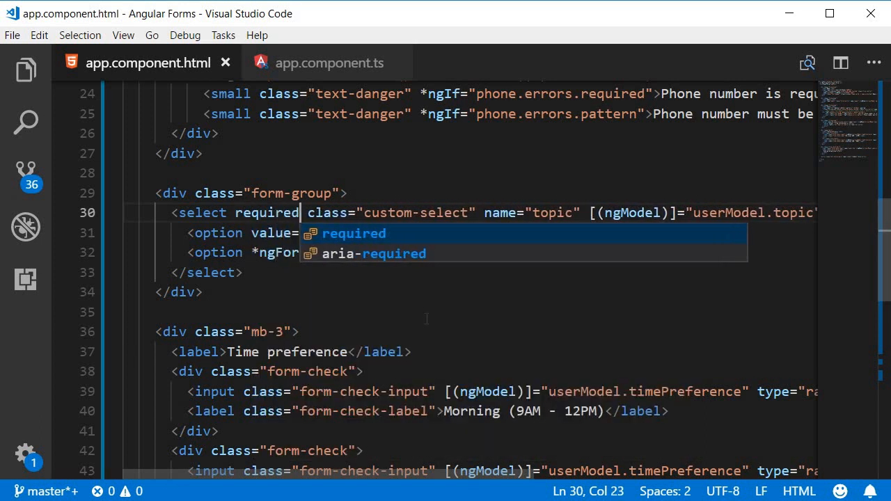
pyautogui.moveTo(451, 336)
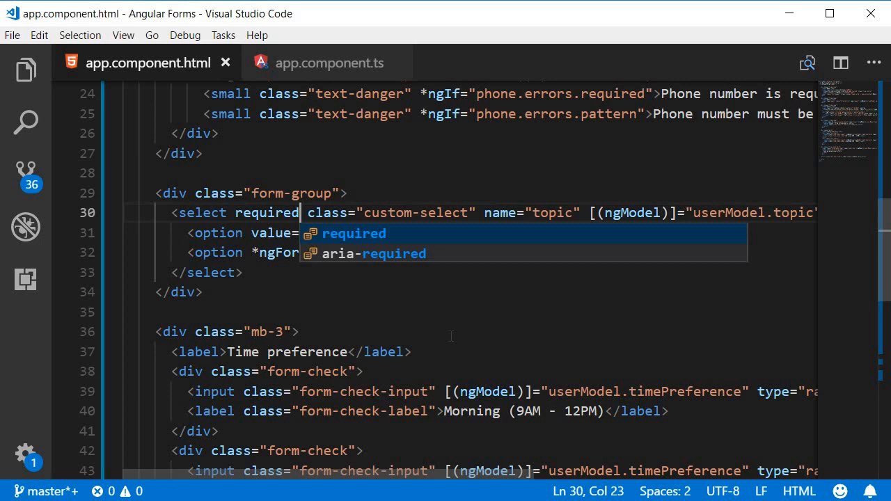
pyautogui.write('#')
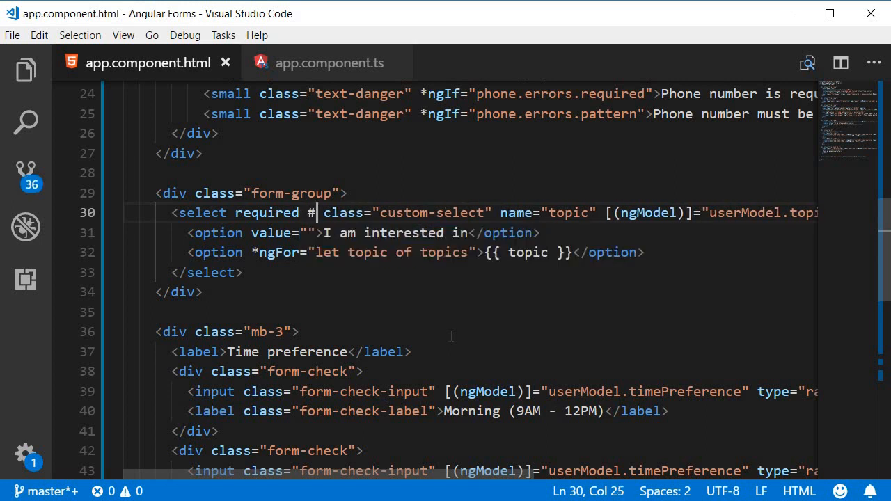
pyautogui.write('topic=')
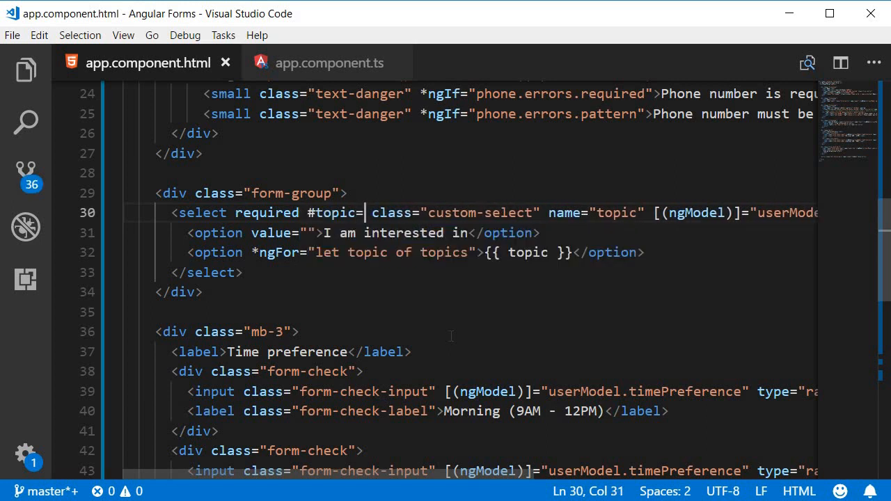
pyautogui.write('""')
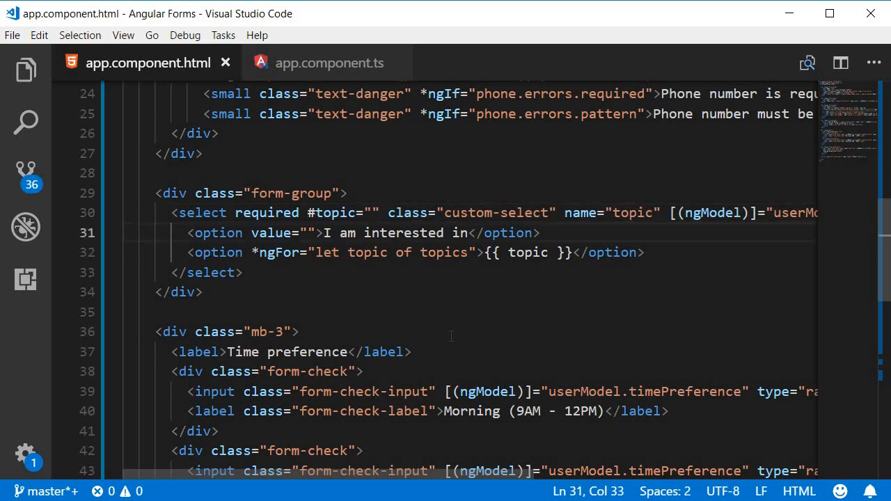
pyautogui.write('ngModel')
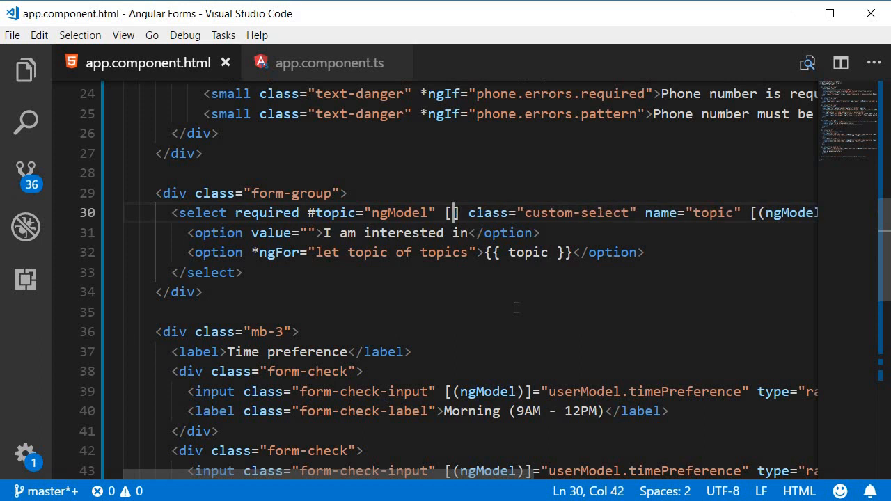
# - Bind [class.is-invalid] on the select to topic.invalid && topic.touched
pyautogui.write('class.')
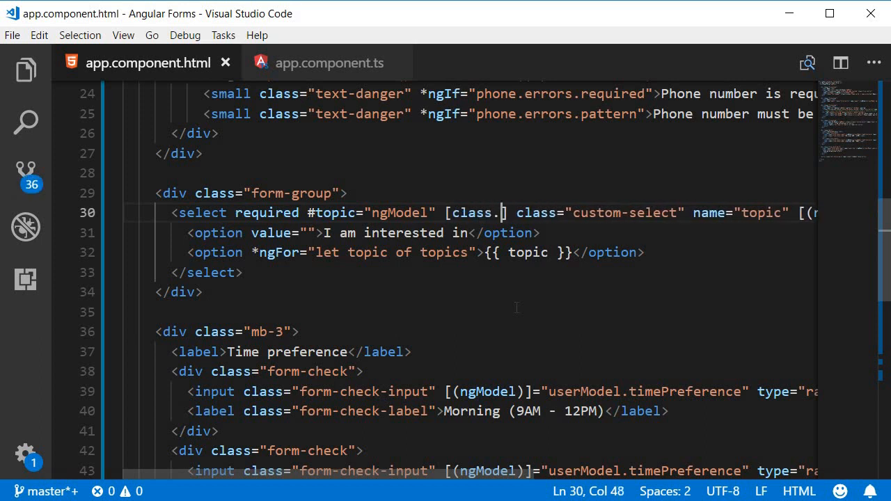
pyautogui.write('is-invalid')
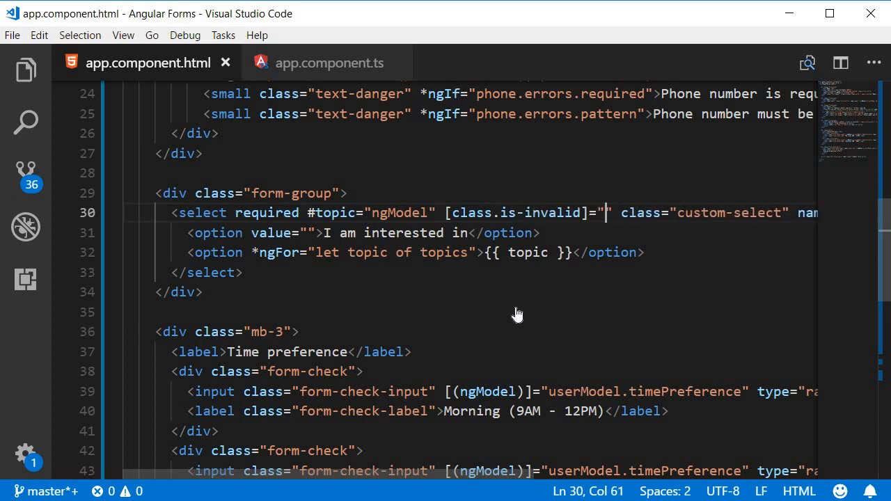
pyautogui.write('topic.')
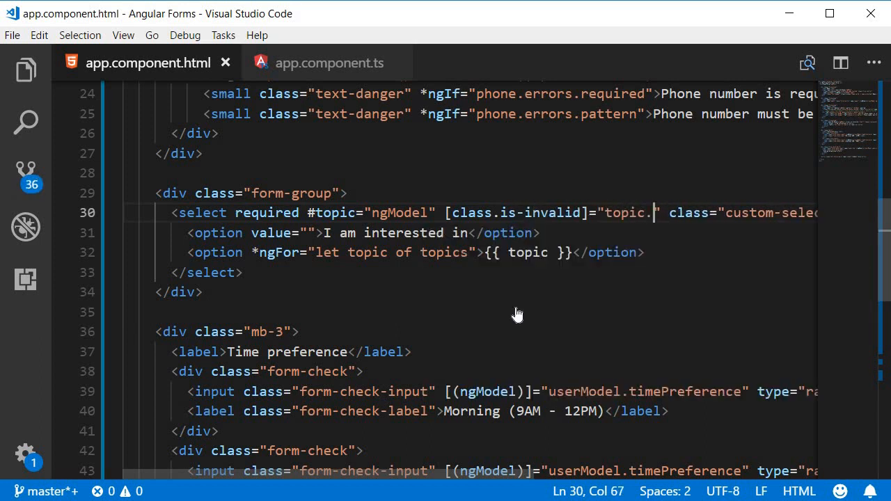
pyautogui.write('invalid')
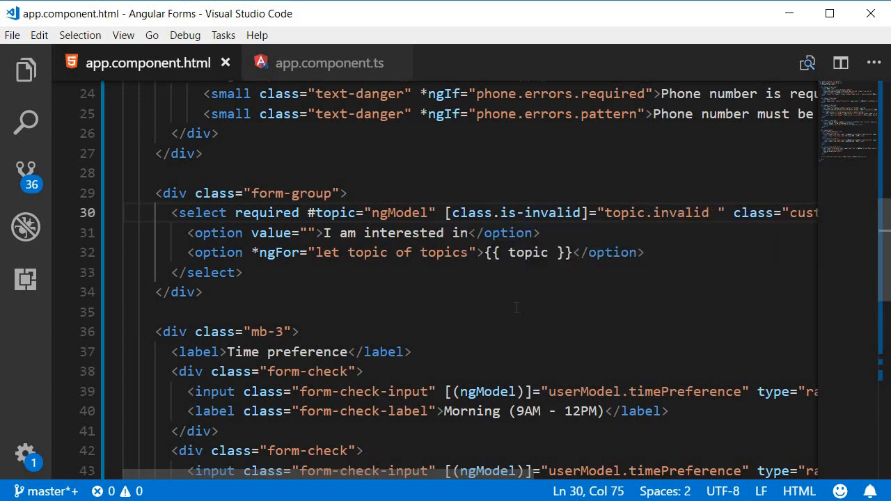
pyautogui.write('&& topic.')
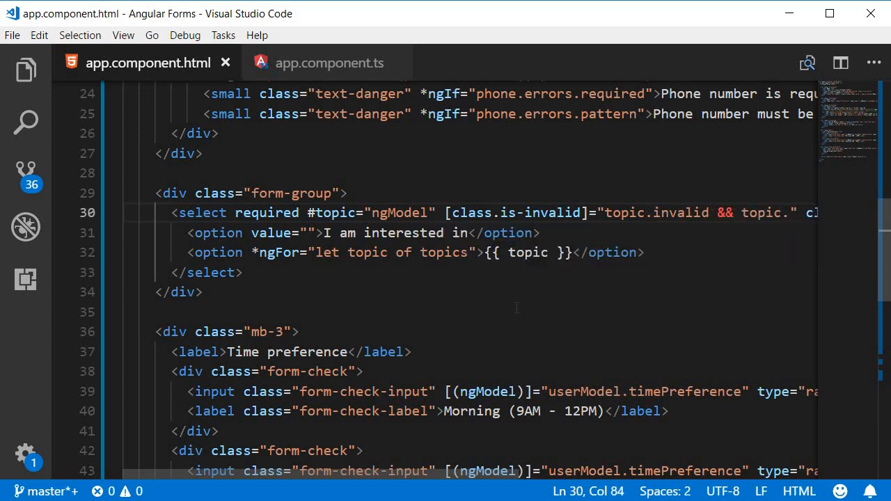
pyautogui.click(174, 212)
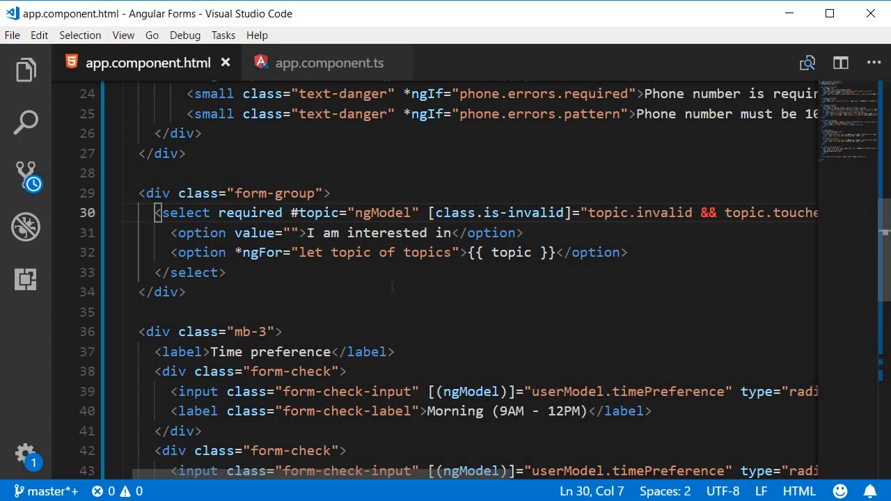
# - Add a small 'Please choose a topic' hint with class text-danger below the select
pyautogui.click(225, 271)
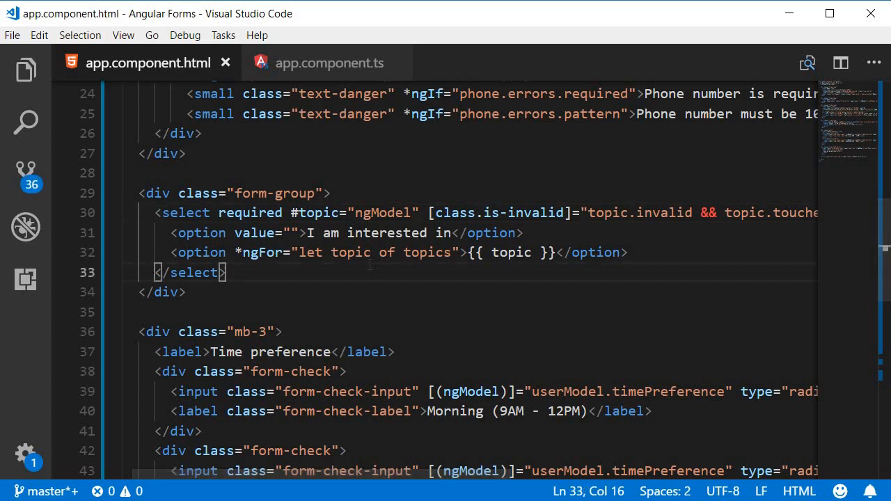
pyautogui.press('Enter')
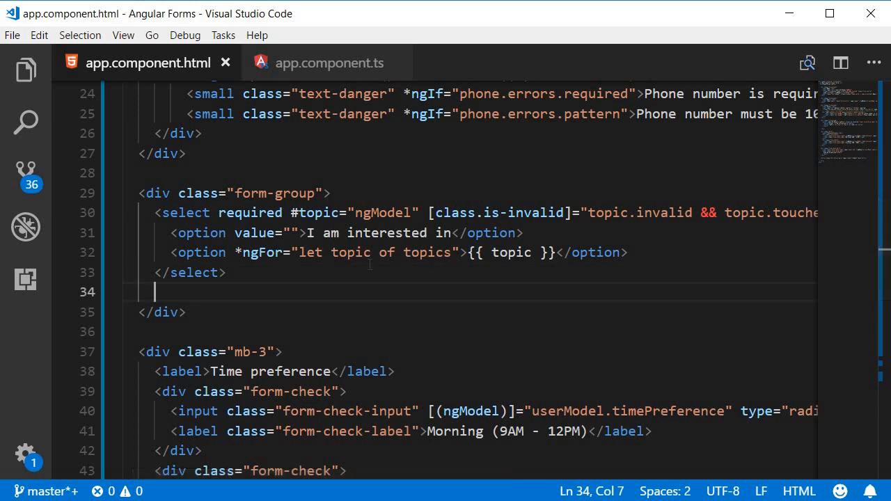
pyautogui.write('sma')
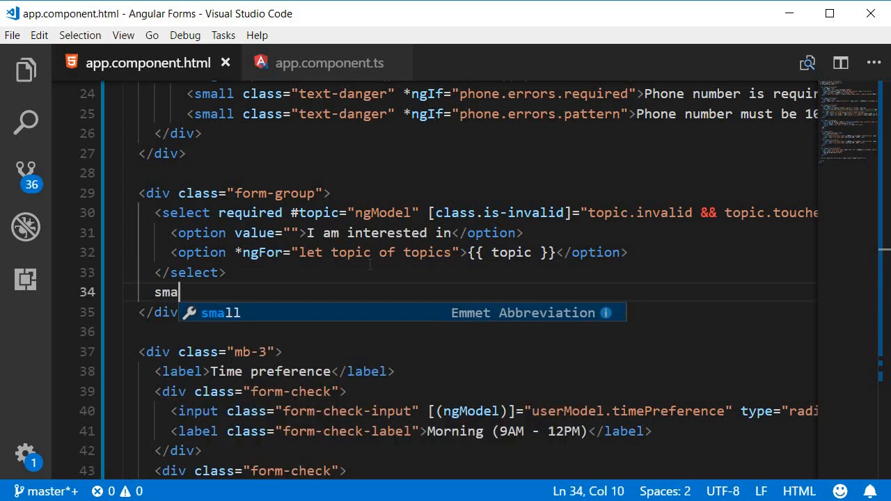
pyautogui.press('Tab')
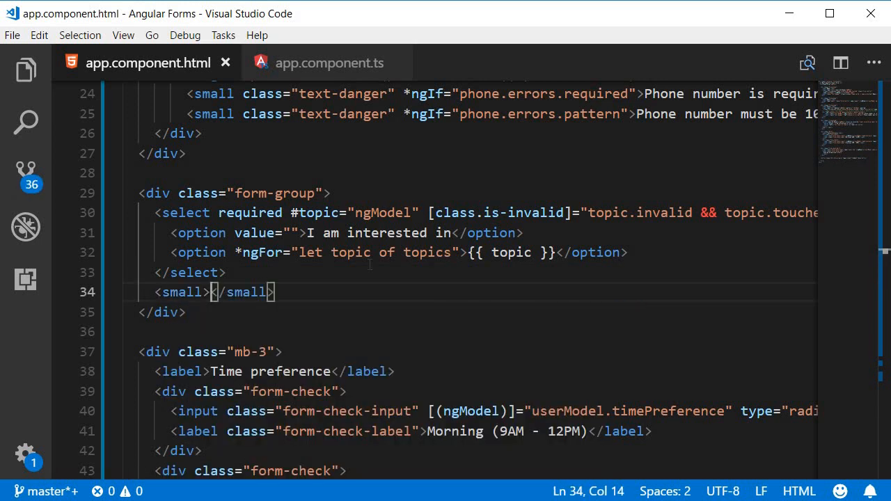
pyautogui.write('Please choose a topi')
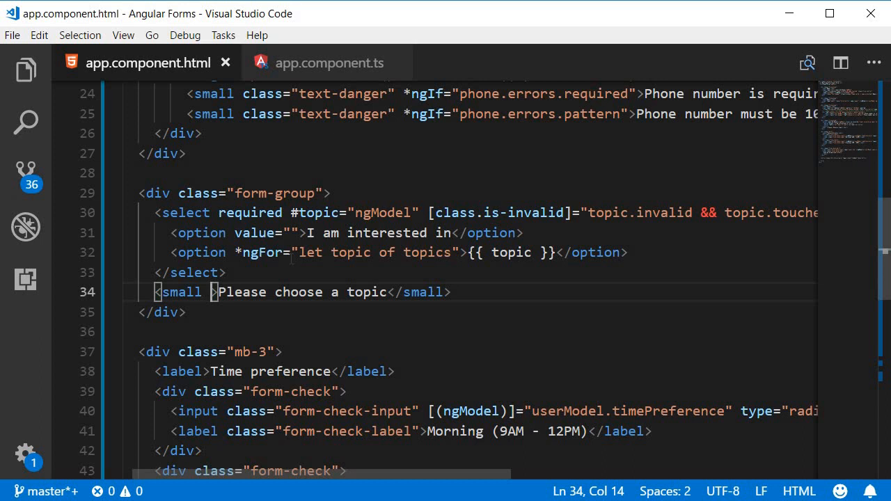
pyautogui.write('class=""')
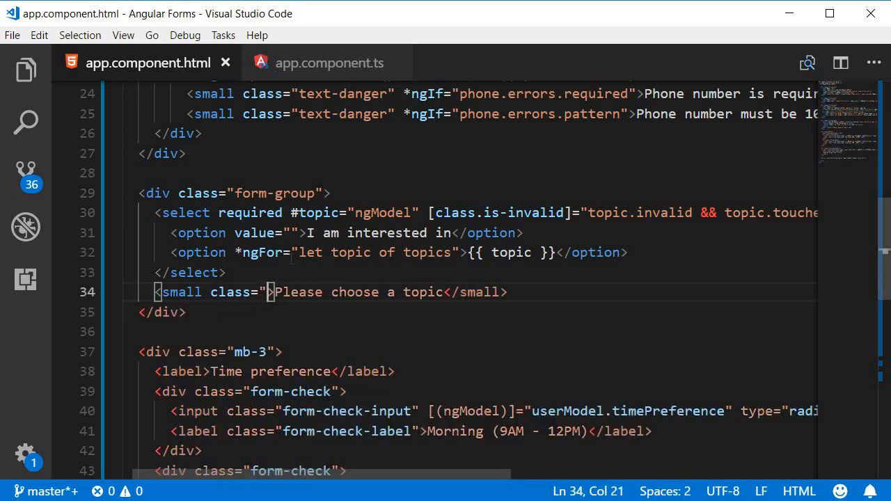
pyautogui.write('text-danger')
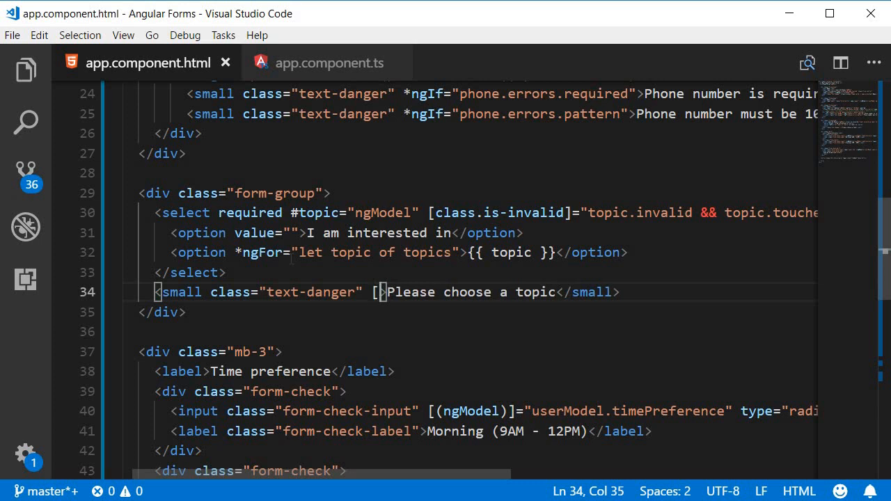
pyautogui.press('Backspace')
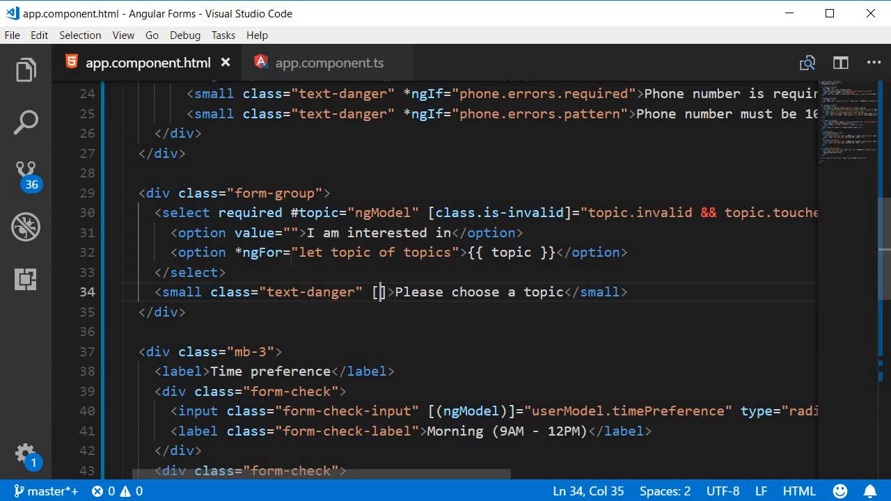
# - Bind [class.d-none] on the hint to topic.valid || topic.untouched
pyautogui.write('class.d-none')
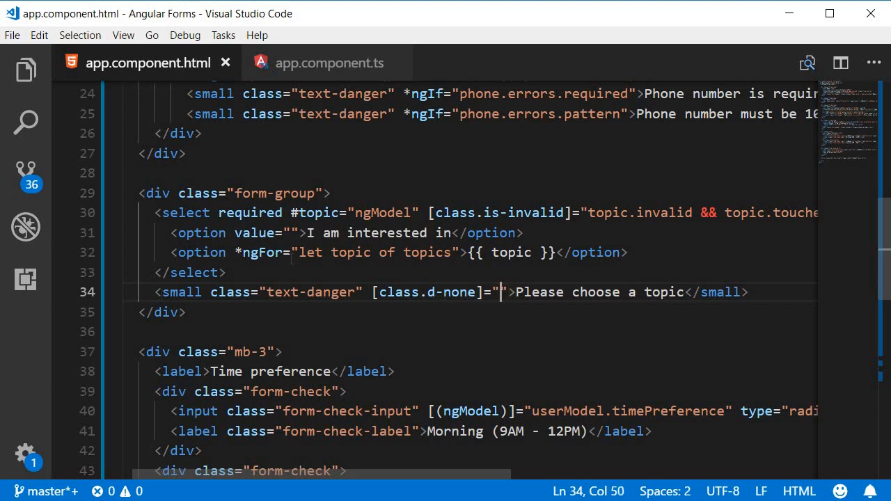
pyautogui.write('topic.valid ||')
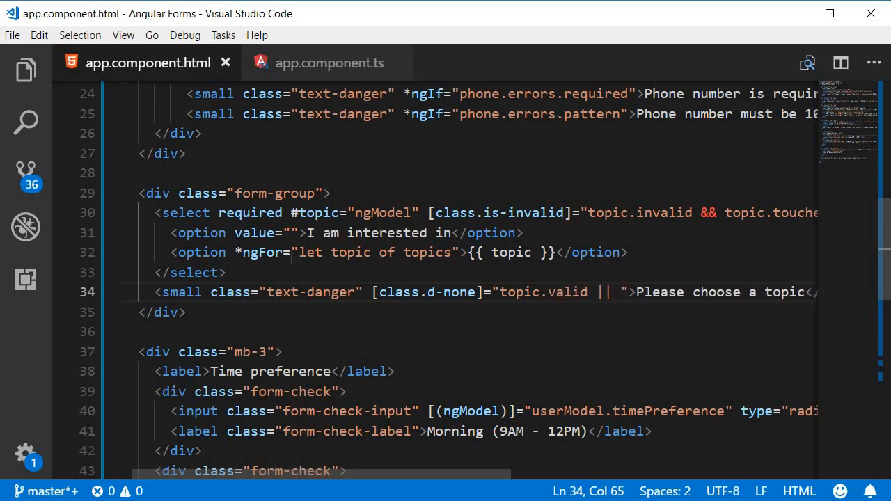
pyautogui.write('topic.')
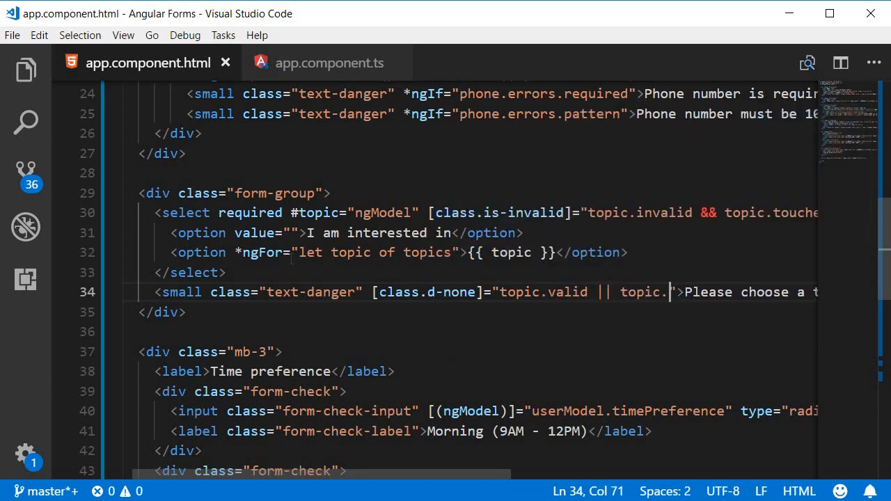
pyautogui.write('untouched')
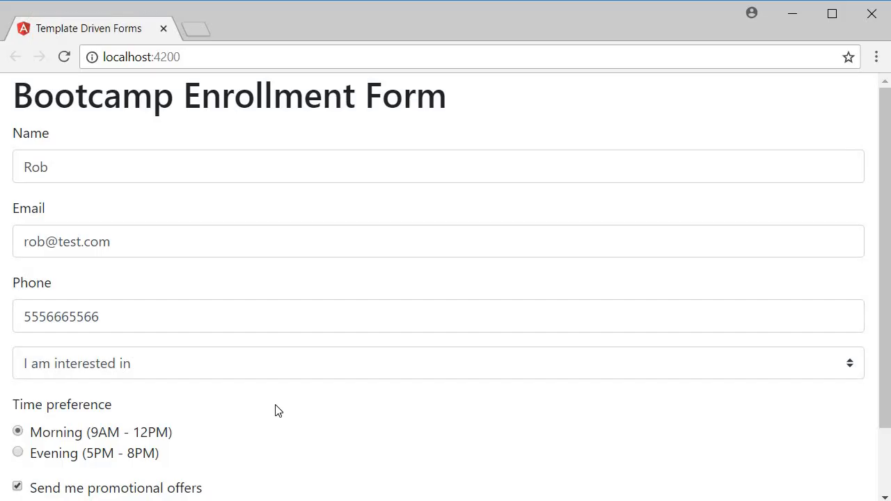
pyautogui.click(439, 362)
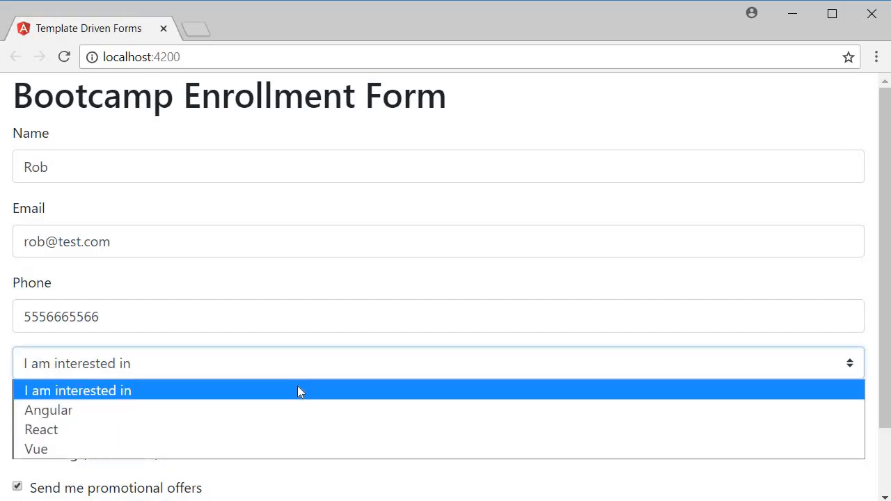
pyautogui.click(78, 390)
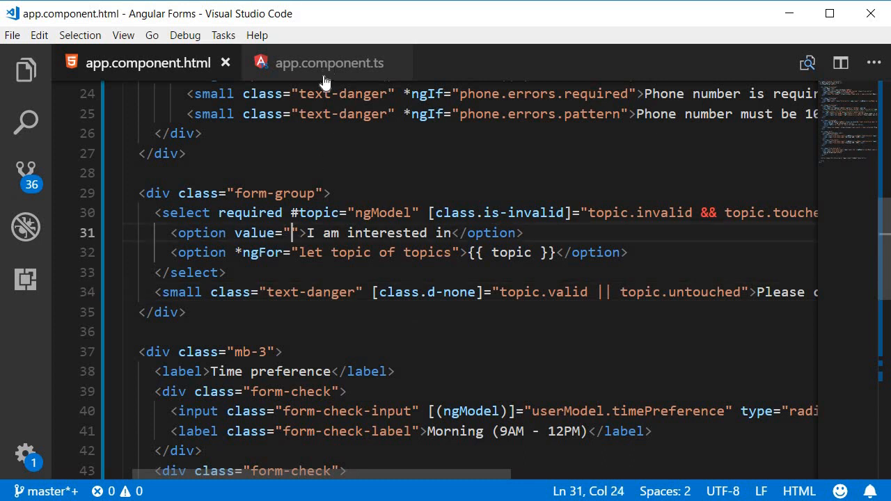
# - Set userModel's topic to 'default' and the placeholder option's value to "default"
pyautogui.click(327, 62)
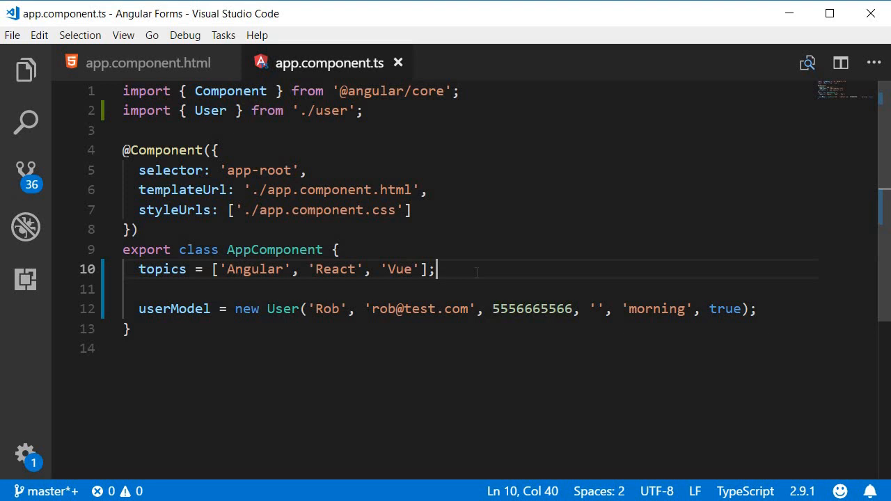
pyautogui.write('de')
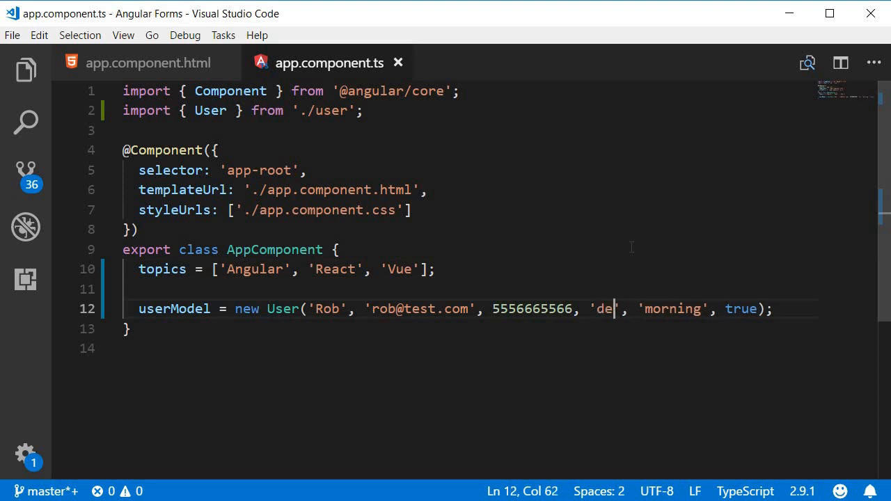
pyautogui.write('fault')
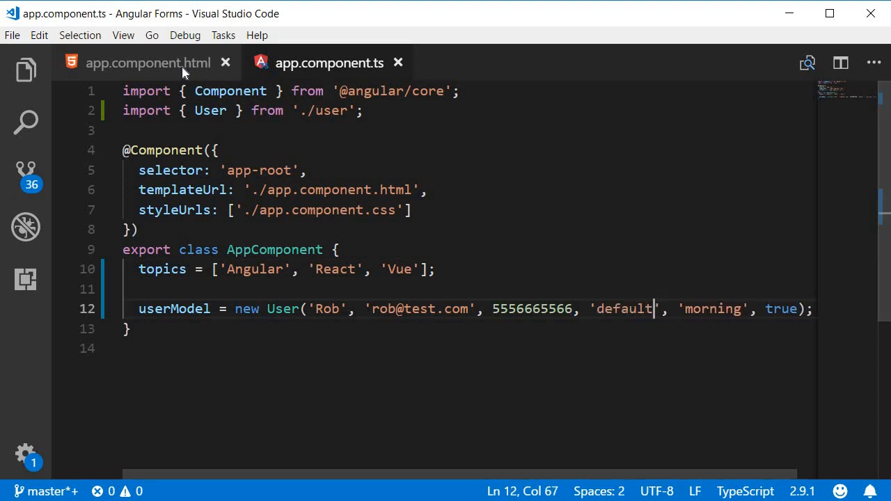
pyautogui.click(147, 62)
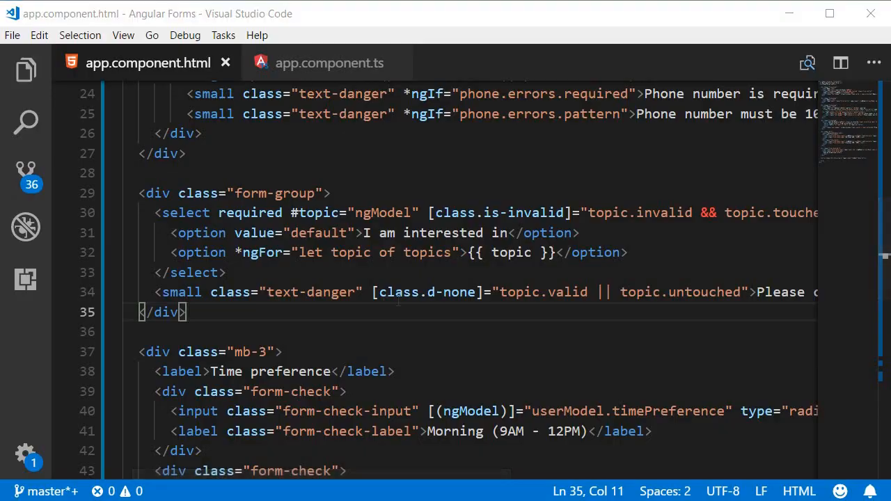
pyautogui.click(437, 362)
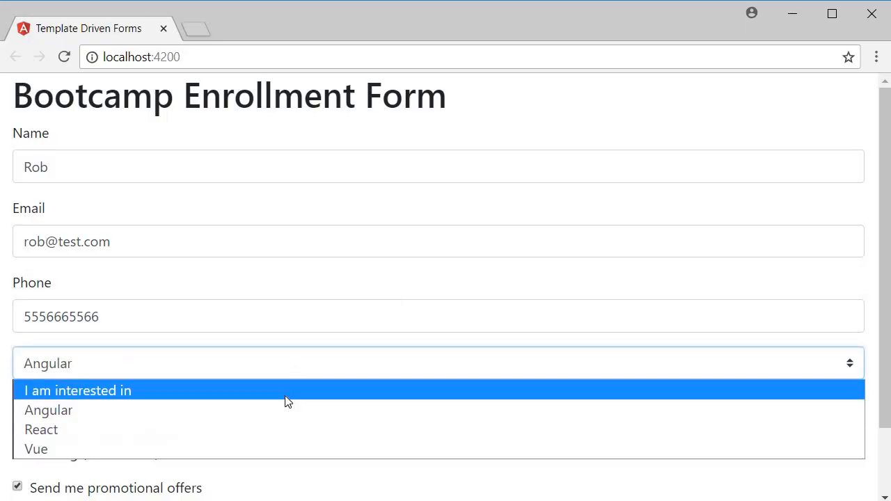
# - Reselect 'I am interested in' and blur the select to confirm no error shows
pyautogui.click(78, 389)
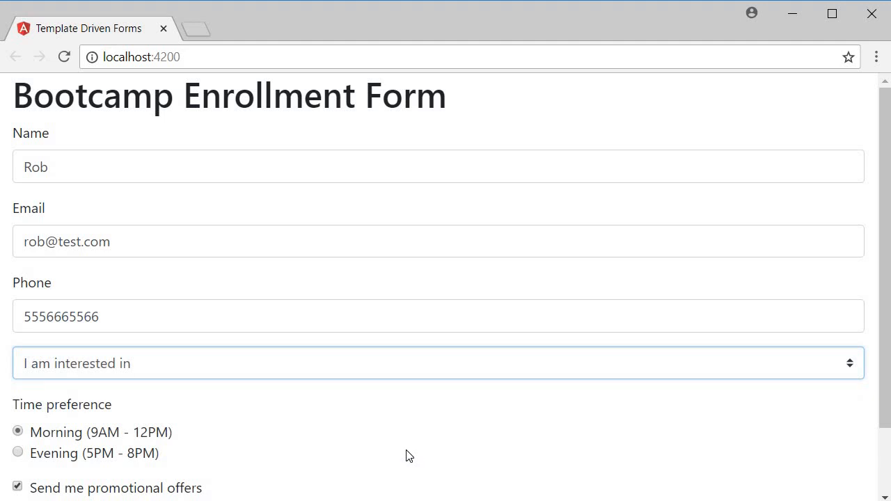
pyautogui.click(17, 431)
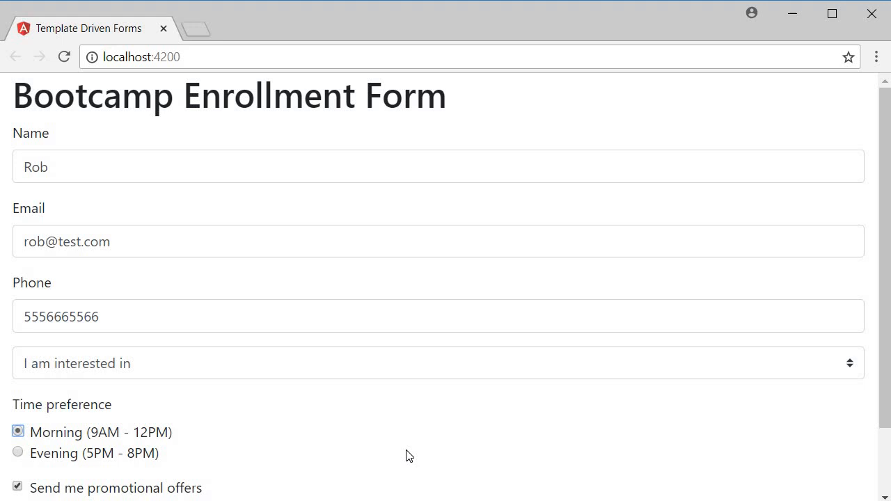
pyautogui.moveTo(408, 438)
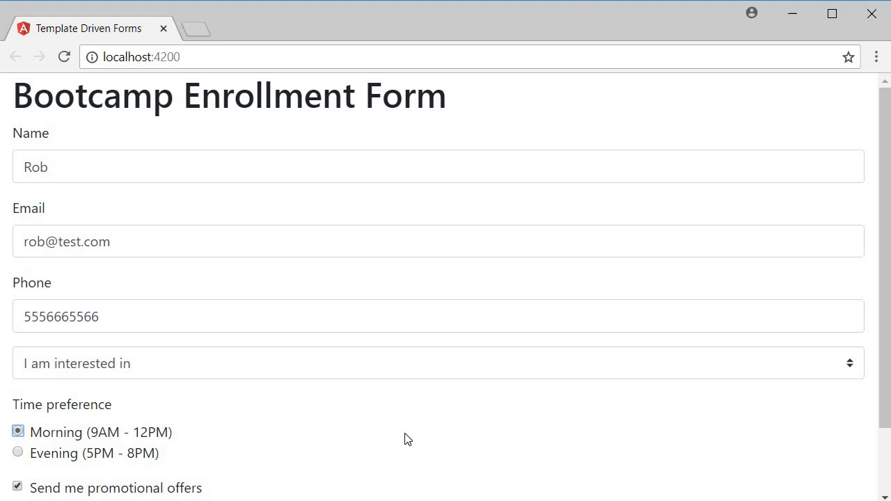
pyautogui.moveTo(404, 382)
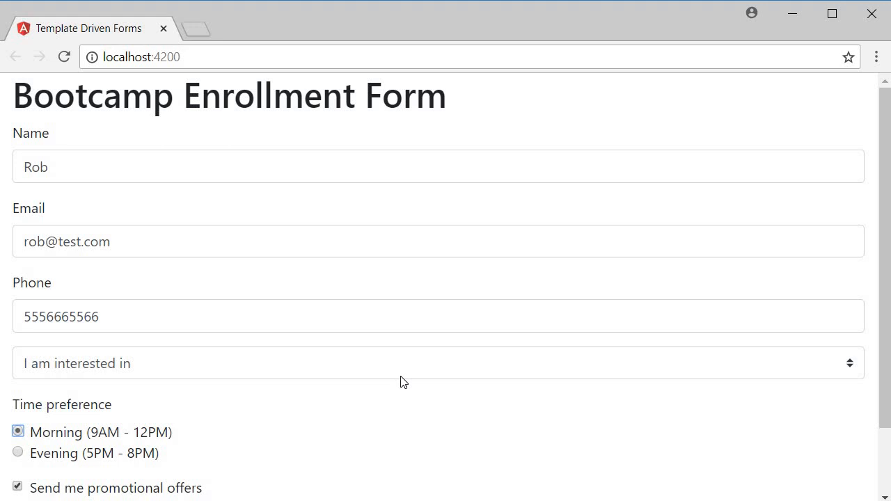
pyautogui.click(439, 362)
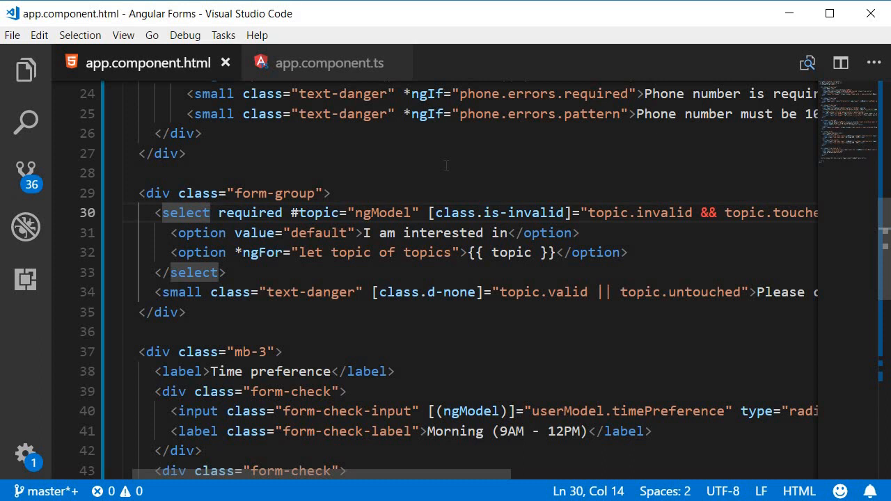
# - Call validateTopic(topic.value) from the select's (blur) and (change) events
pyautogui.write('(lur)="')
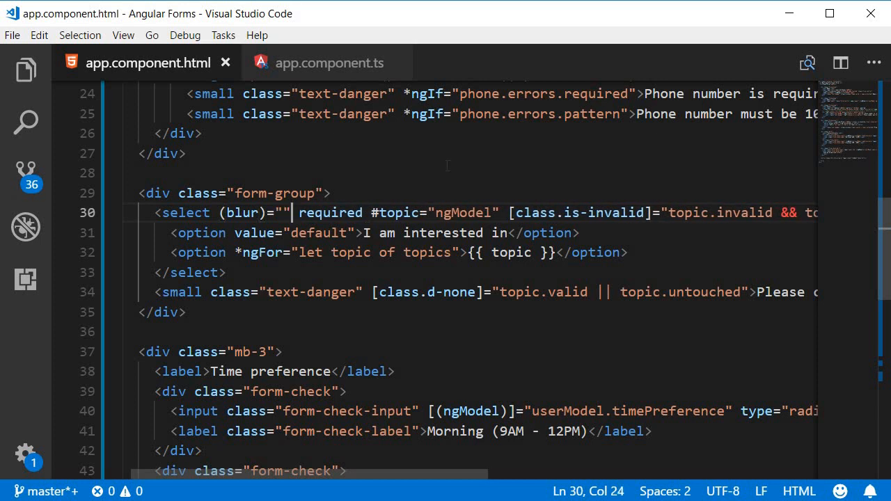
pyautogui.write('(change)=""')
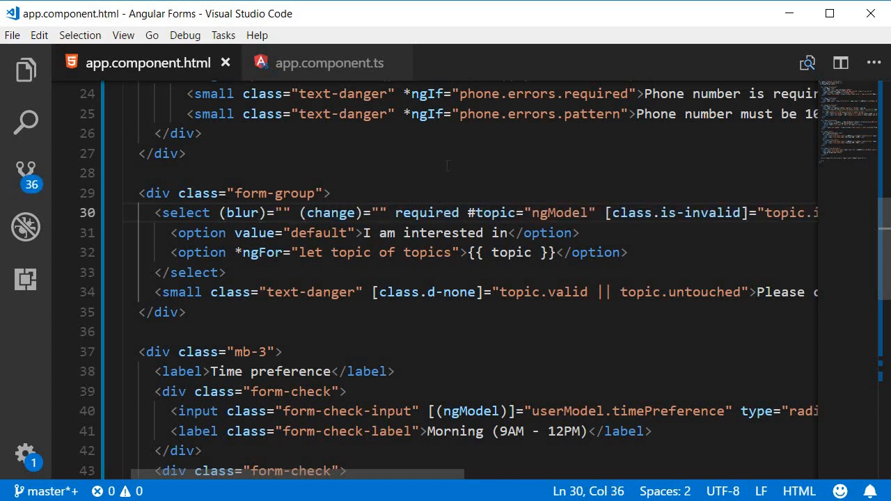
pyautogui.click(387, 212)
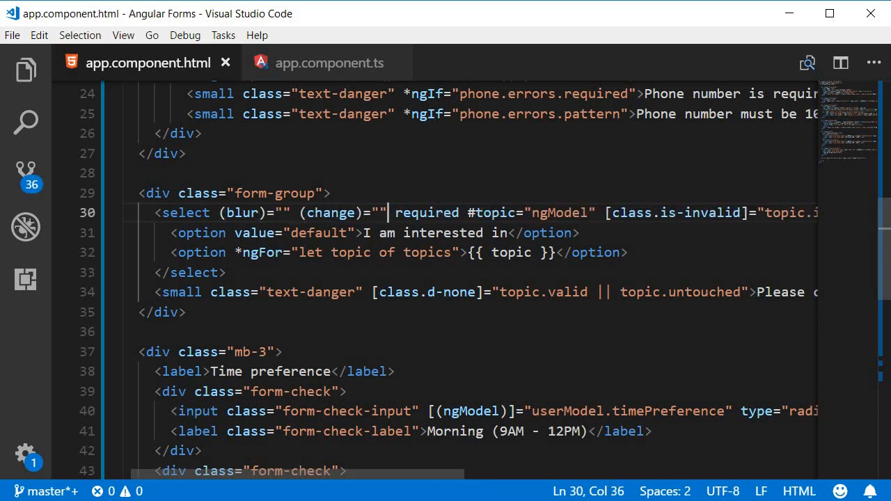
pyautogui.moveTo(447, 166)
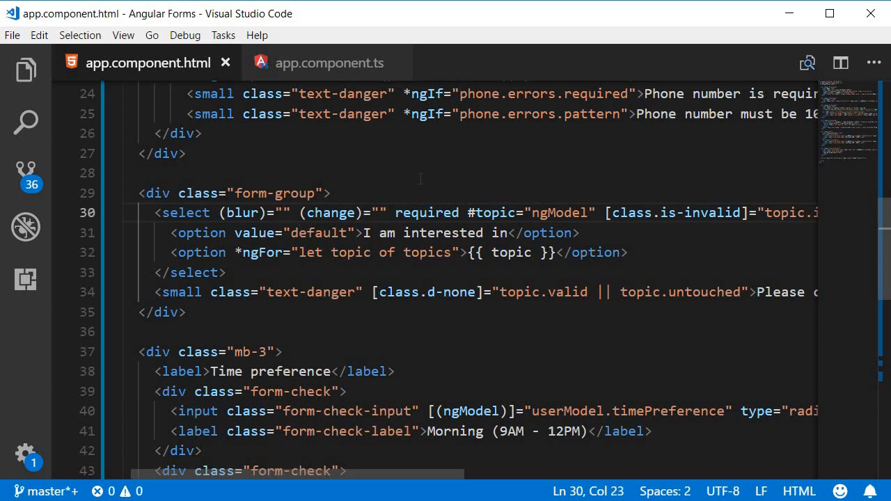
pyautogui.write('validateTopic()')
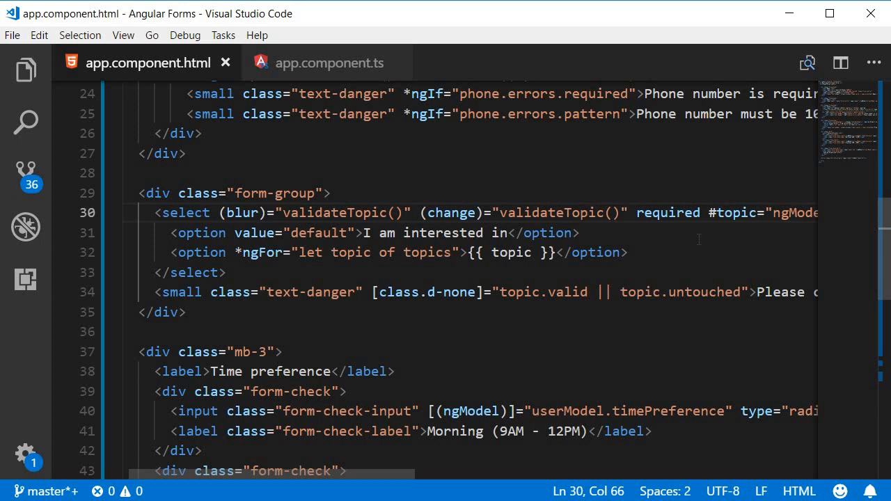
pyautogui.click(629, 212)
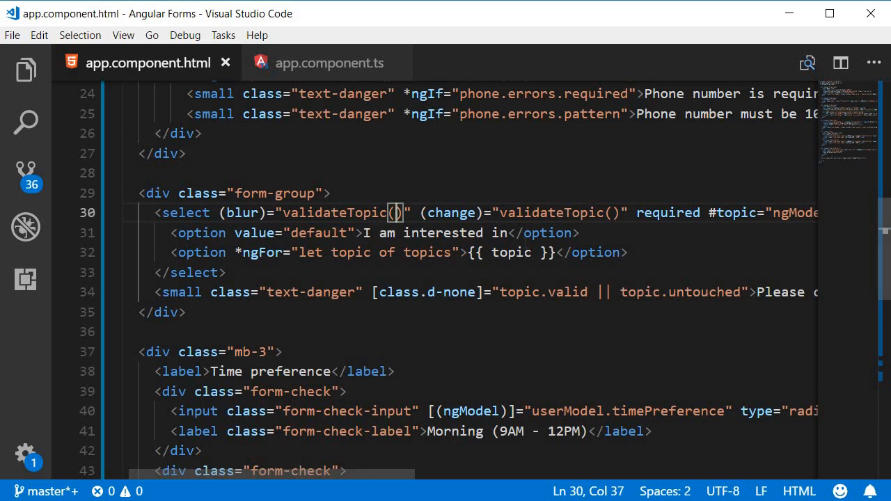
pyautogui.write('topic.value')
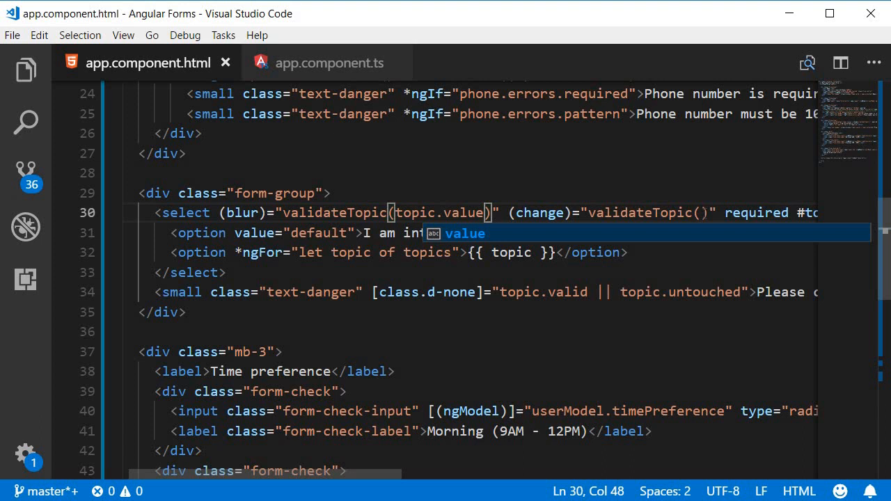
pyautogui.write('topic.value')
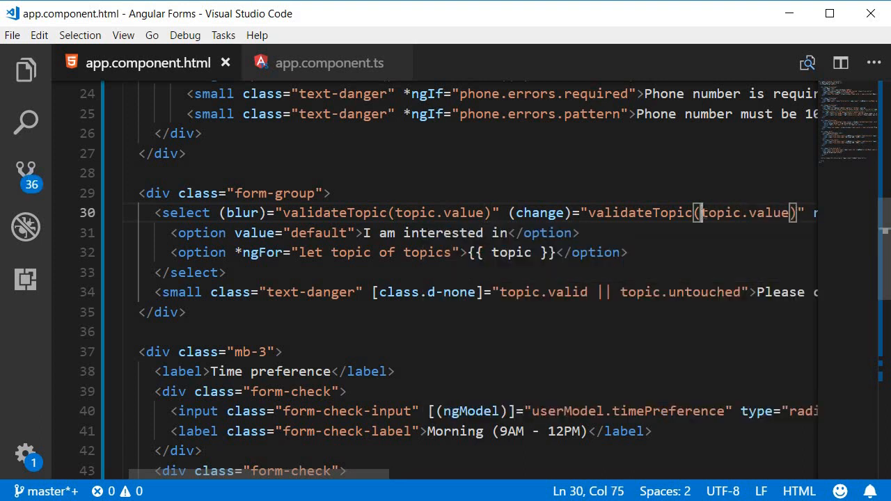
pyautogui.moveTo(476, 477)
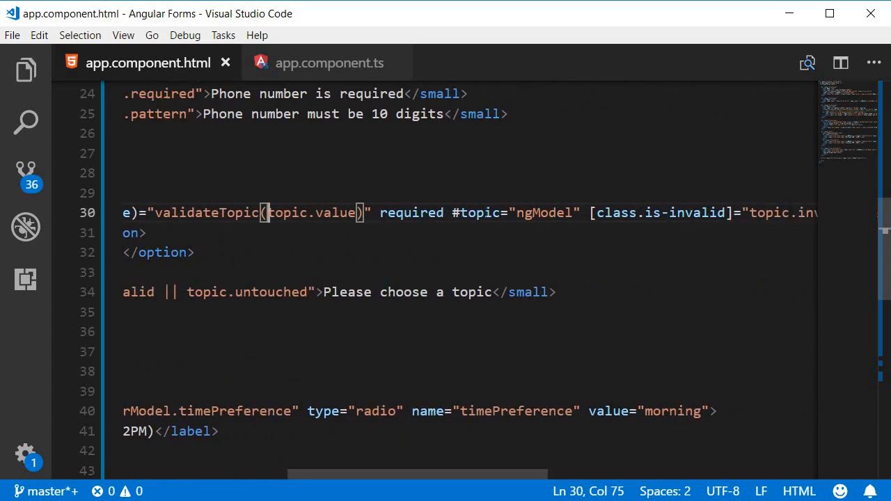
pyautogui.doubleClick(479, 212)
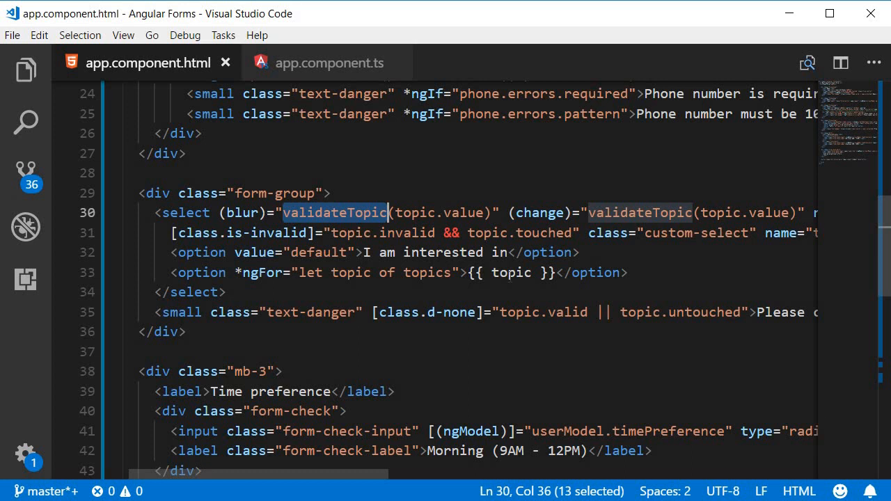
pyautogui.moveTo(343, 75)
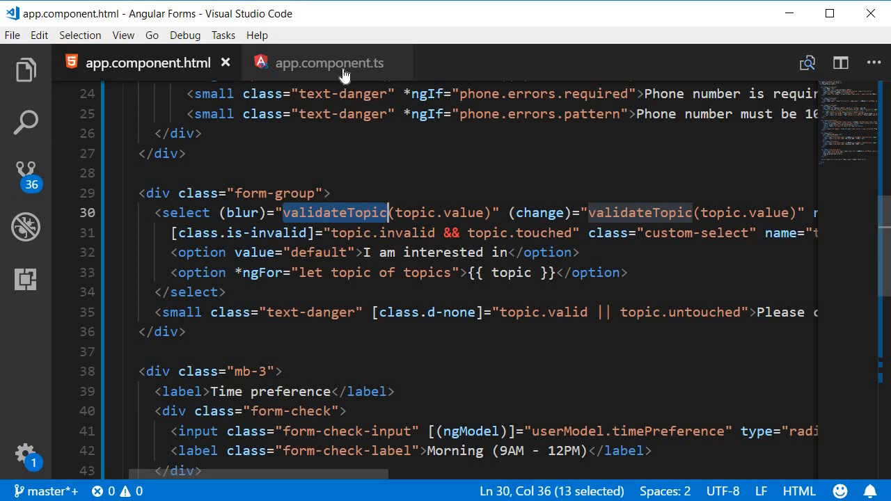
# - Add a topicHasError = true property to AppComponent
pyautogui.click(328, 63)
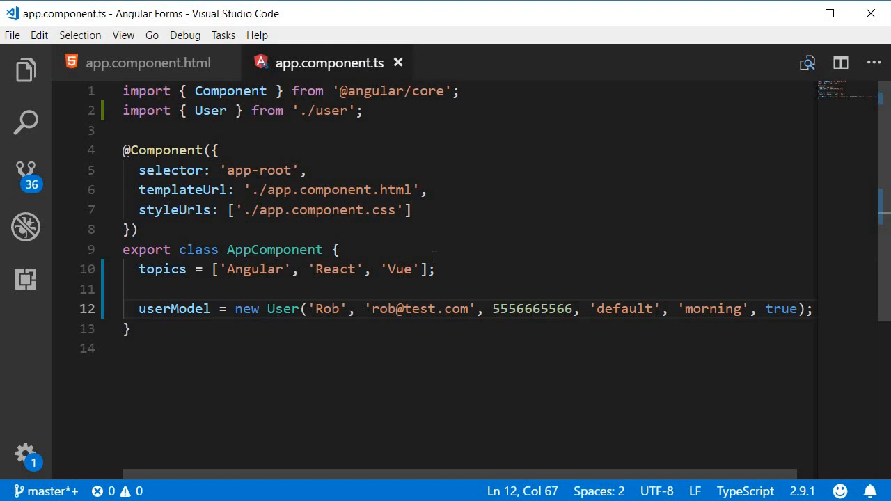
pyautogui.click(438, 270)
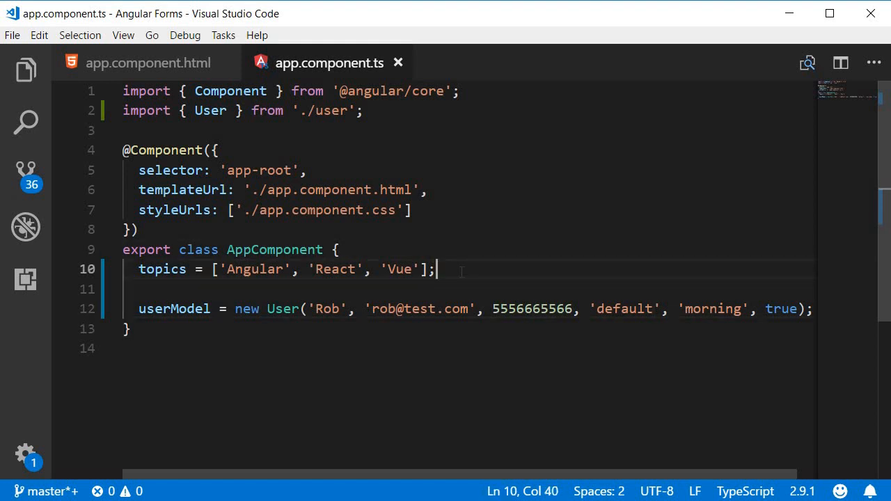
pyautogui.write('topicHasError = t')
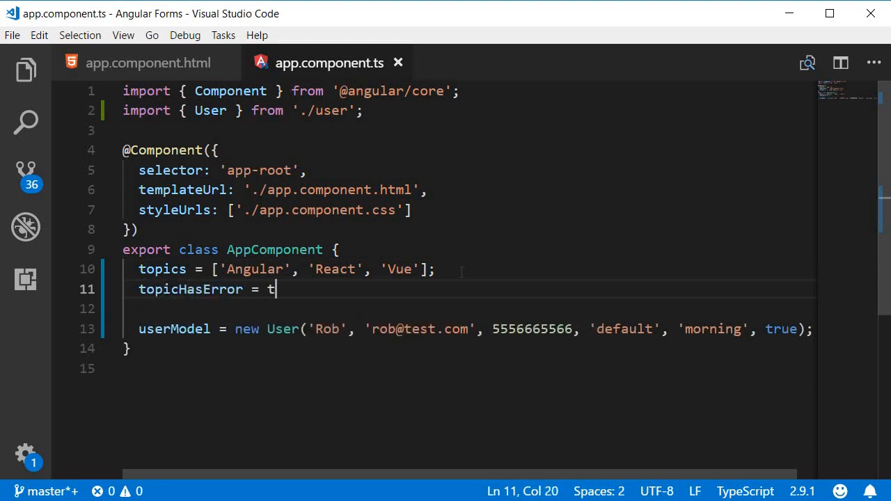
pyautogui.write('rue;')
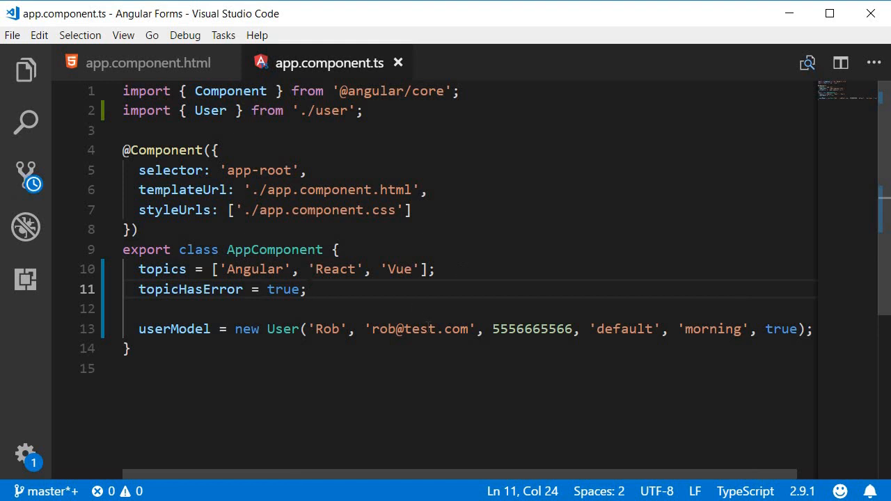
# - Add validateTopic(value) setting this.topicHasError true when value === 'default', else false
pyautogui.write('validate')
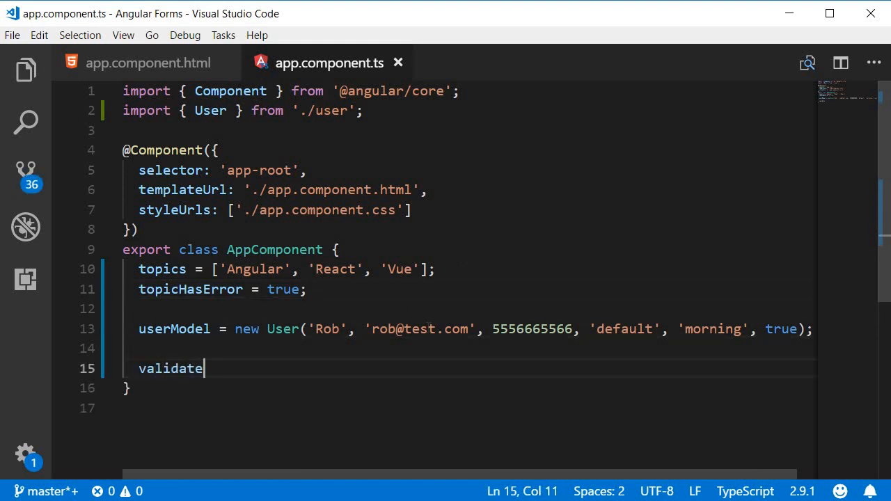
pyautogui.write('Topic(va) {')
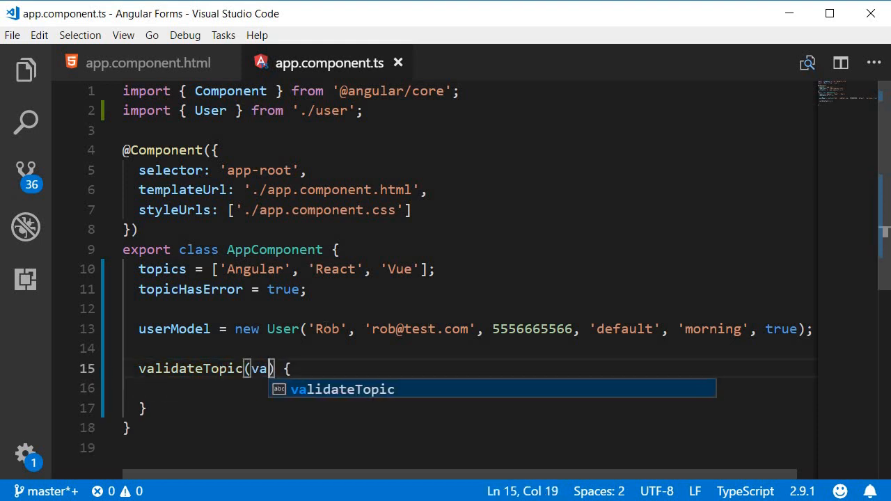
pyautogui.write('lue')
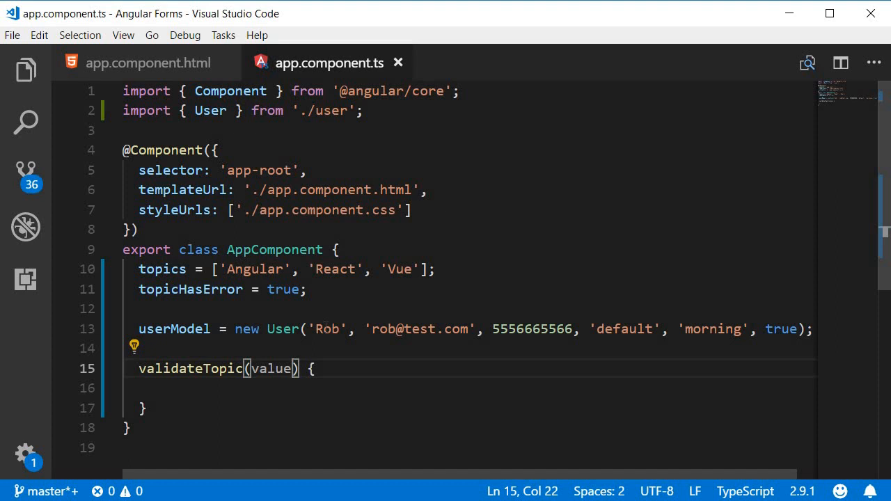
pyautogui.write("if (value === 'default') {")
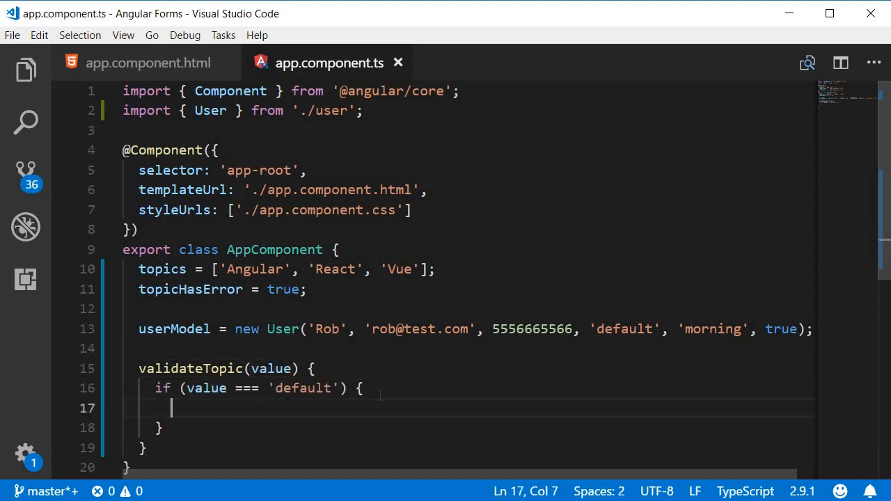
pyautogui.moveTo(381, 403)
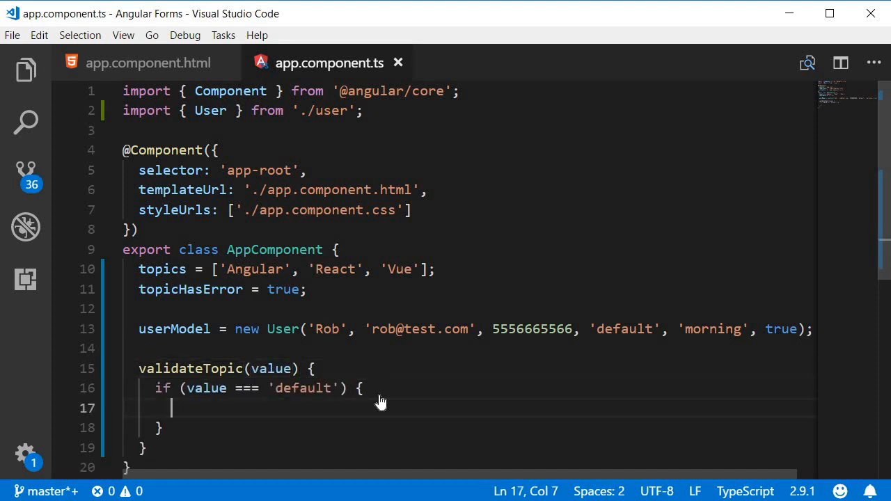
pyautogui.write('this.top')
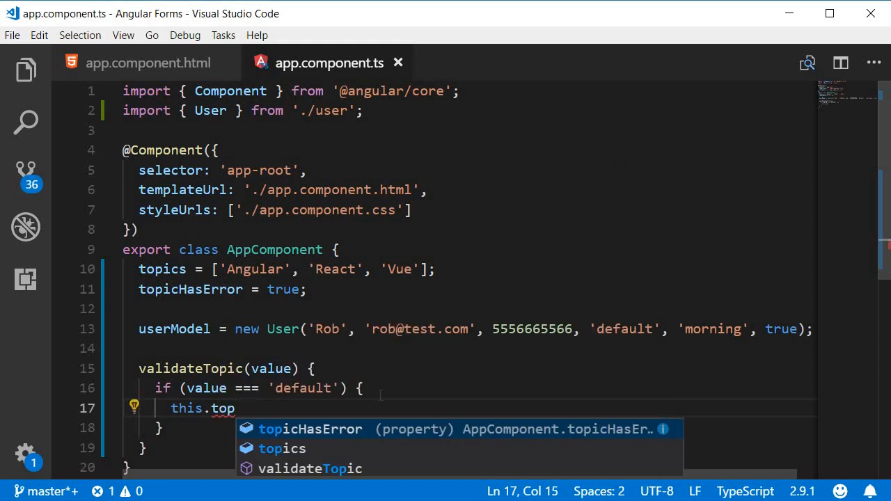
pyautogui.write('icHasError = true;')
pyautogui.click(470, 427)
pyautogui.write(' else {')
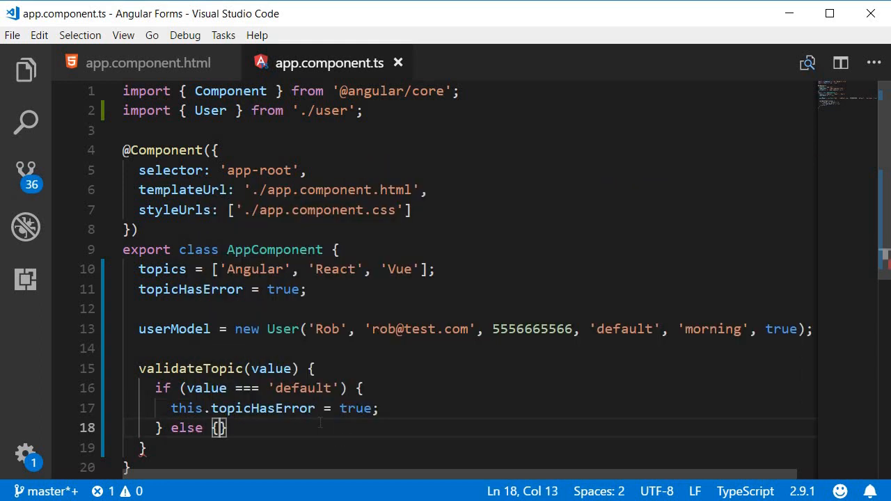
pyautogui.write('this.topicHasError = false;')
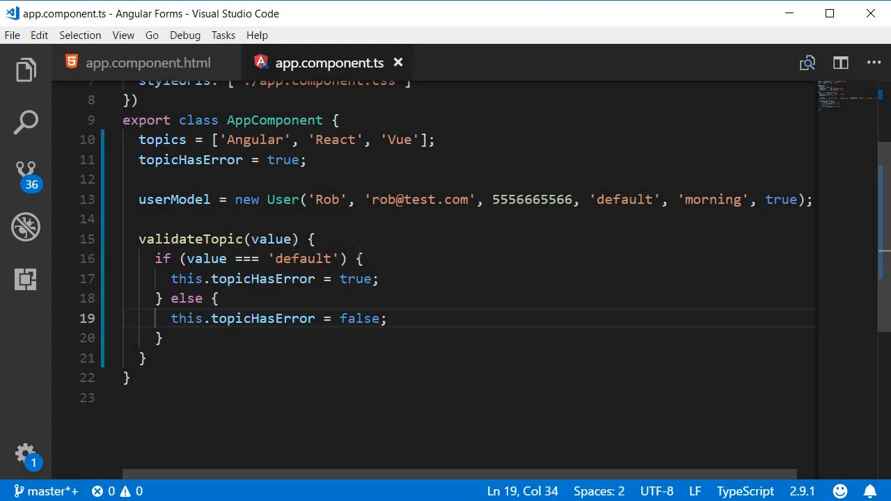
pyautogui.moveTo(262, 278)
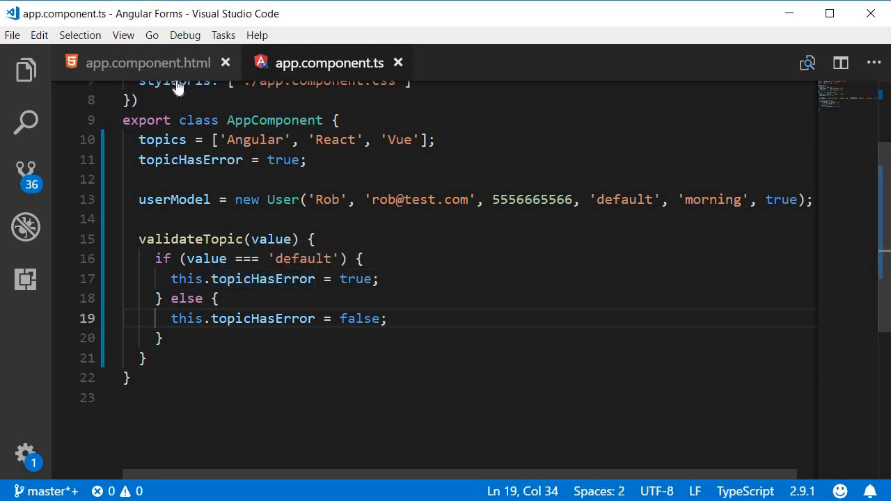
# - Replace topic.invalid with topicHasError and topic.valid with !topicHasError in the template bindings
pyautogui.click(148, 63)
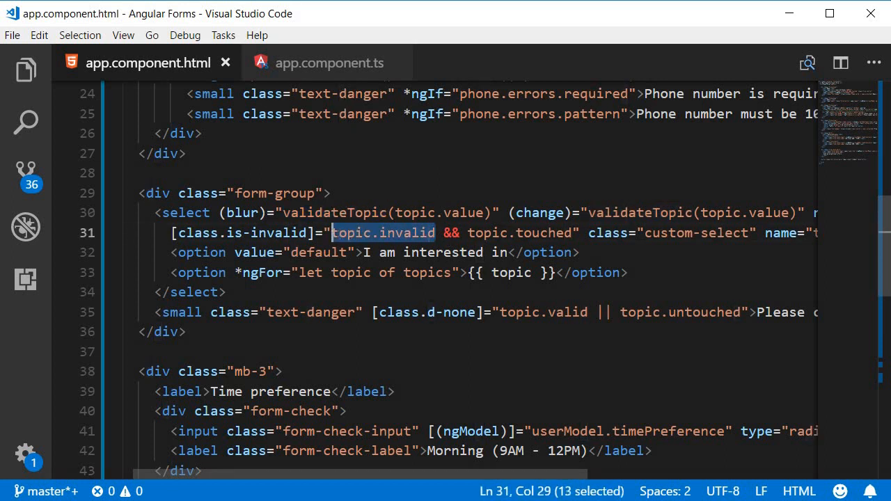
pyautogui.write('topicHasError')
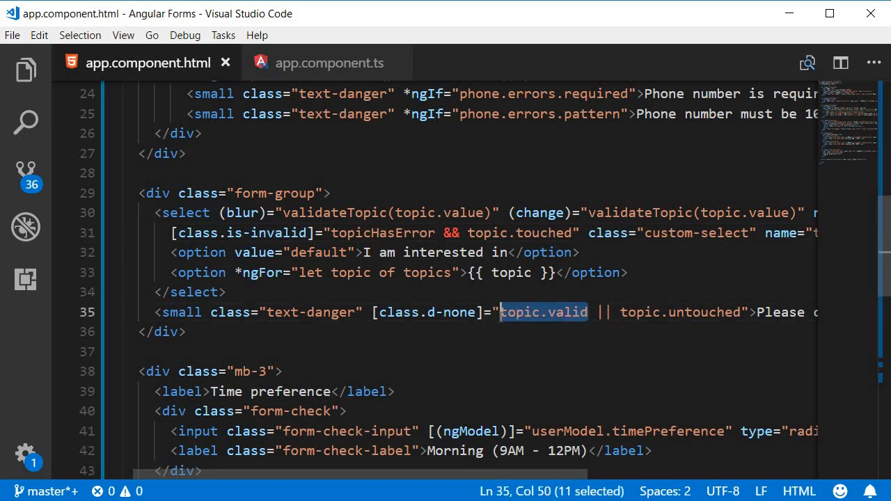
pyautogui.write('!topic')
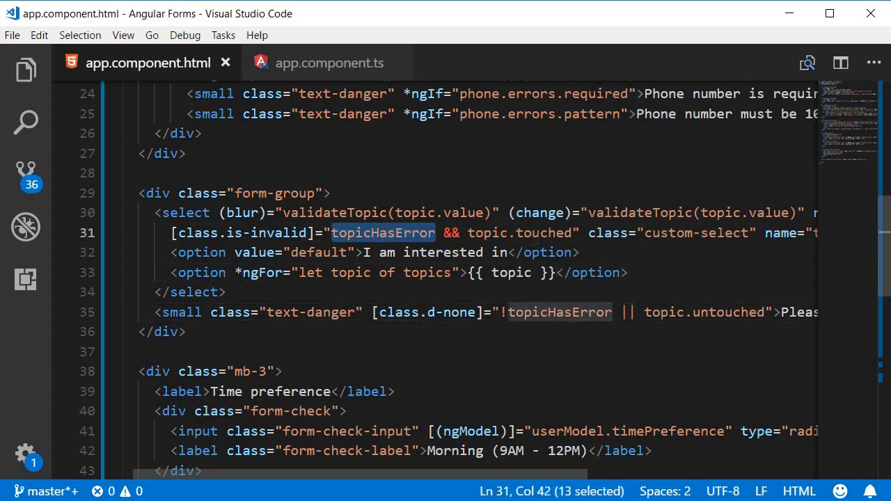
pyautogui.doubleClick(545, 233)
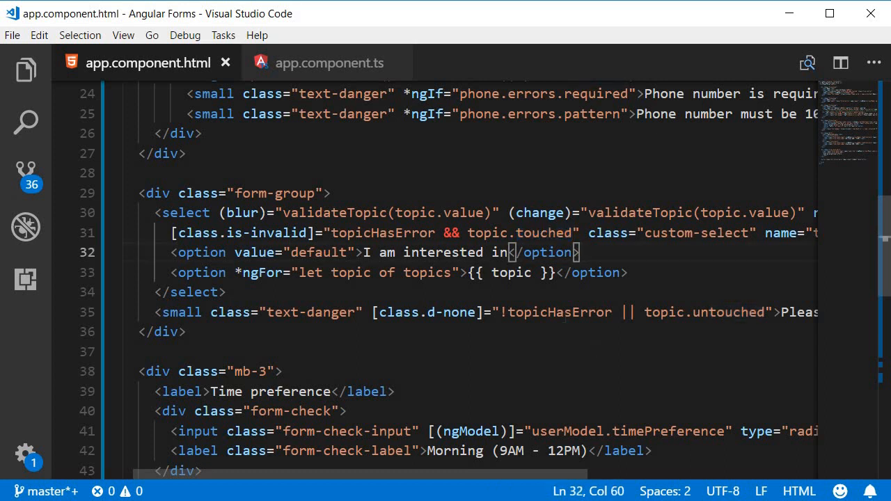
pyautogui.doubleClick(560, 312)
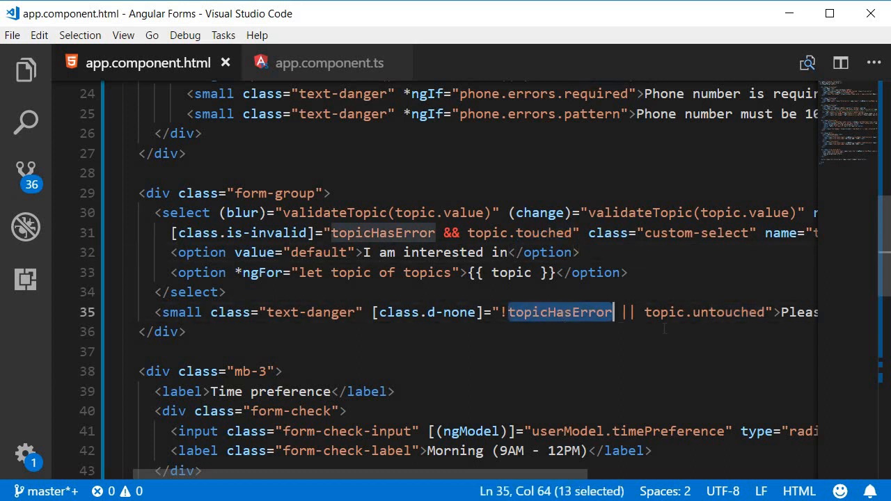
pyautogui.moveTo(722, 321)
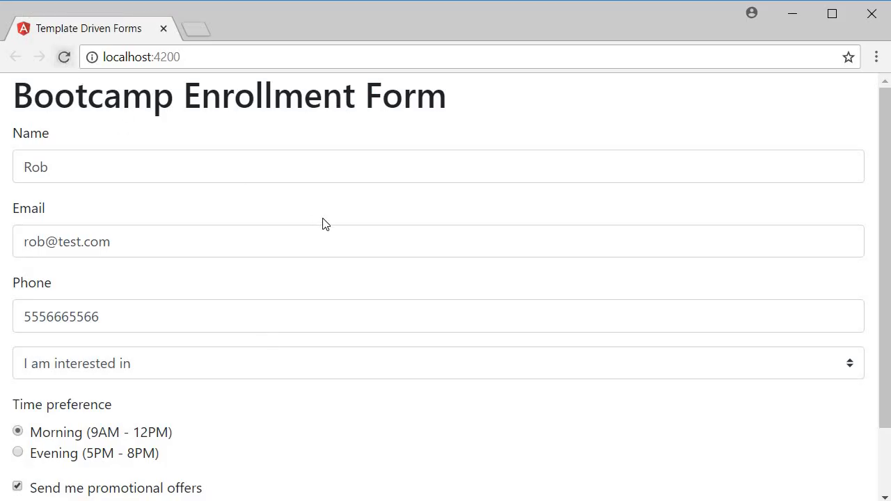
# - Choose Angular, then reselect 'I am interested in' to trigger 'Please choose a topic'
pyautogui.scroll(-3)
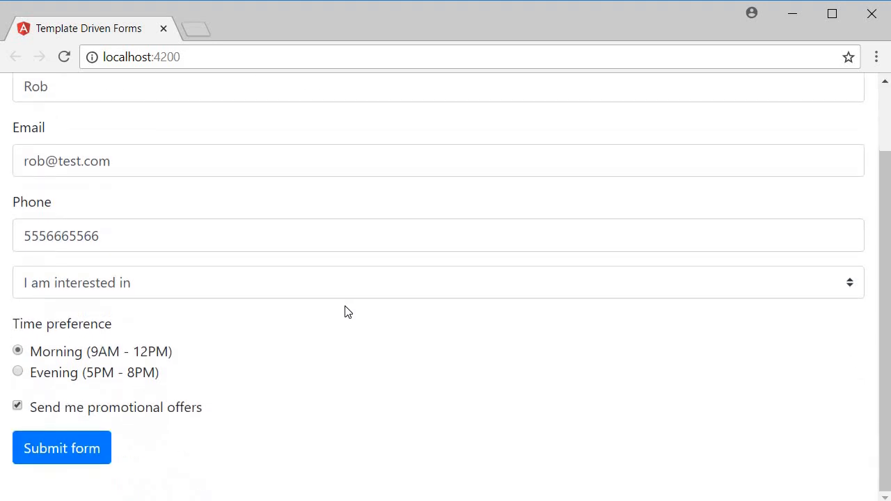
pyautogui.moveTo(343, 292)
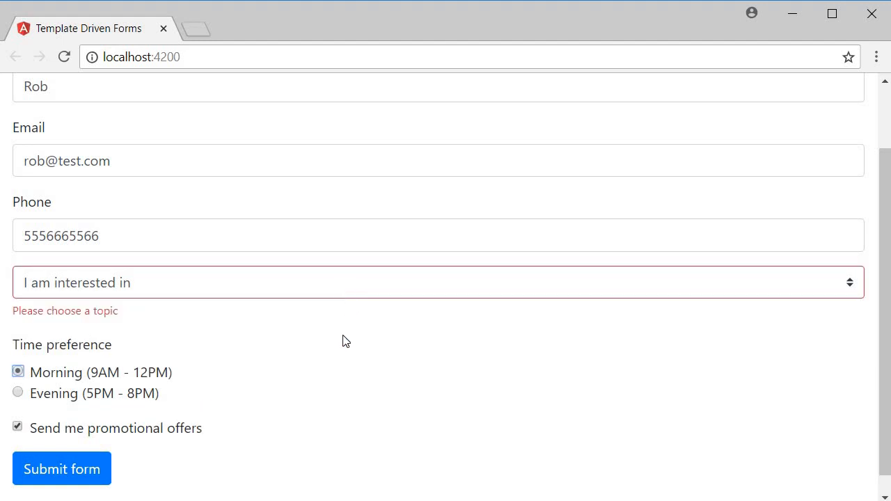
pyautogui.moveTo(282, 331)
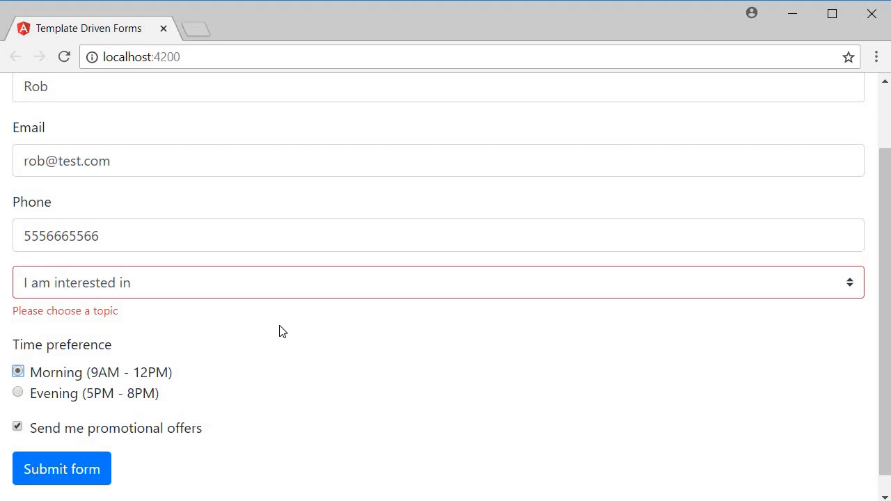
pyautogui.click(437, 282)
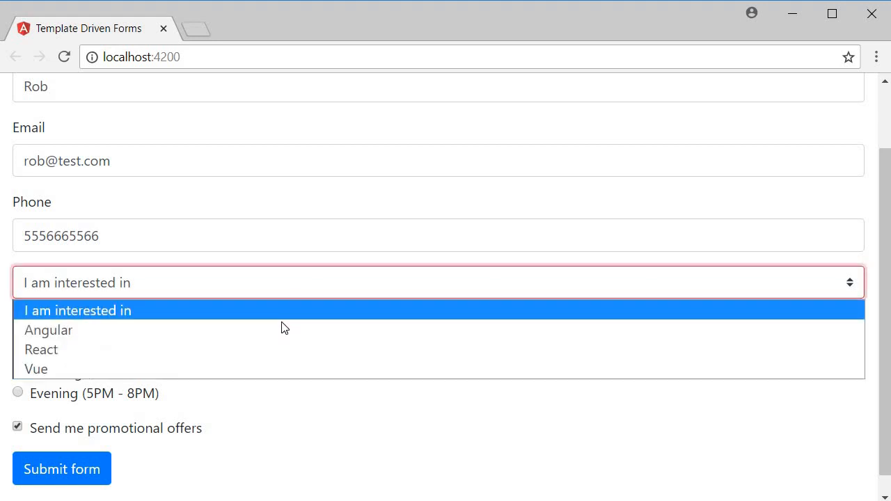
pyautogui.click(47, 330)
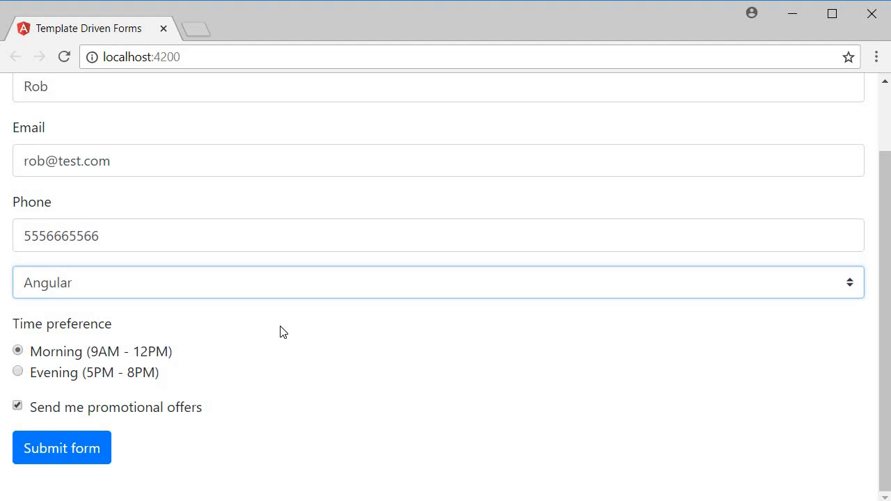
pyautogui.click(437, 281)
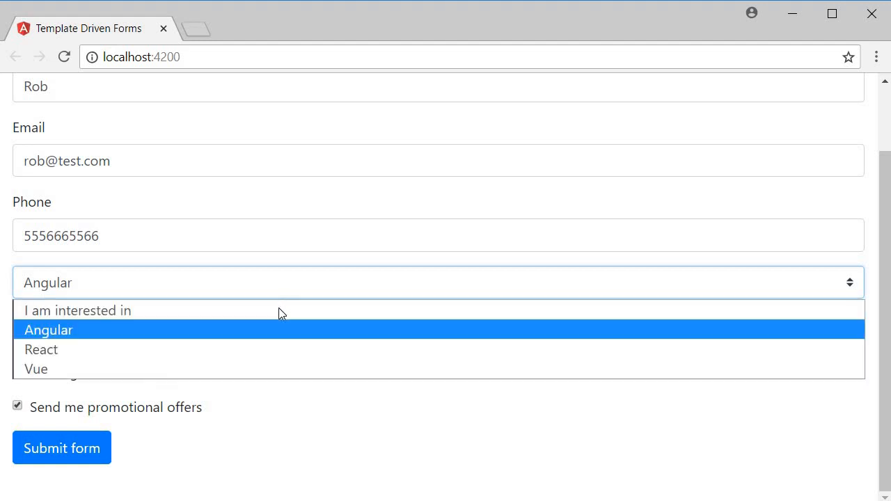
pyautogui.click(78, 309)
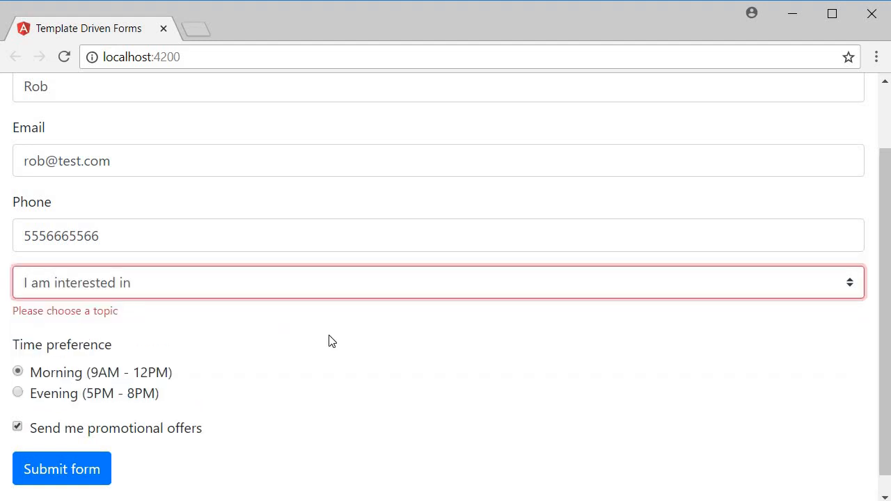